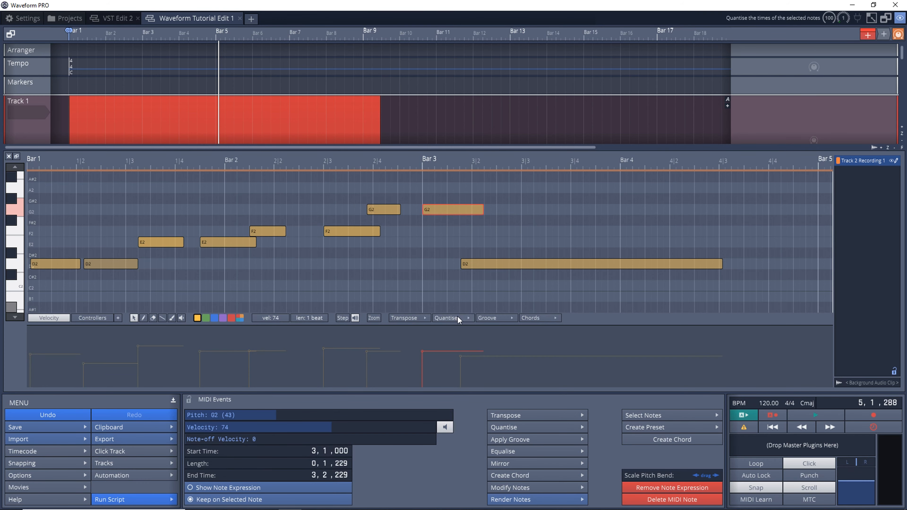
- Quantise the melody's note start times to the nearest beat
left_click(446, 317)
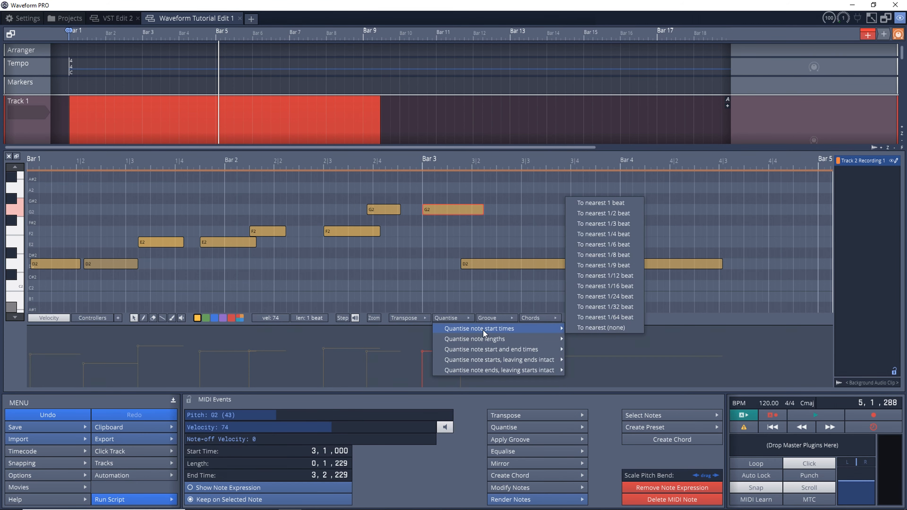
mouse_move(628, 207)
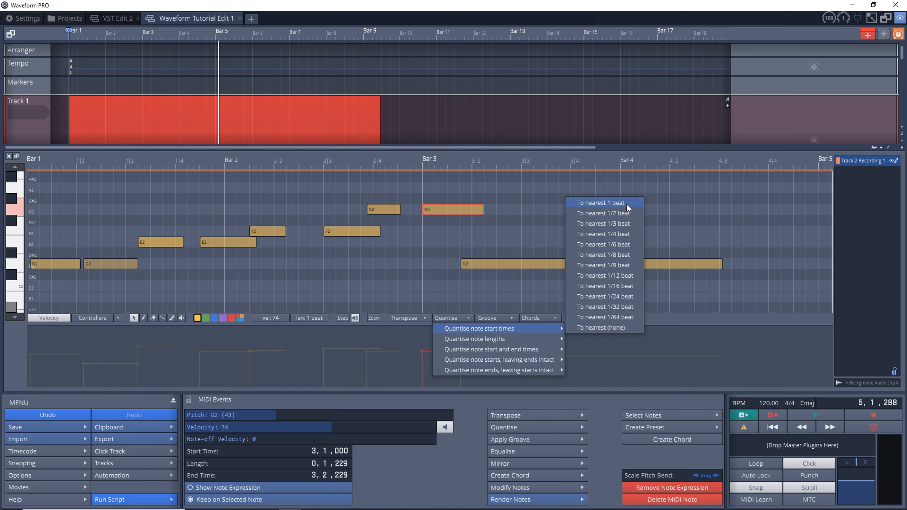
mouse_move(462, 324)
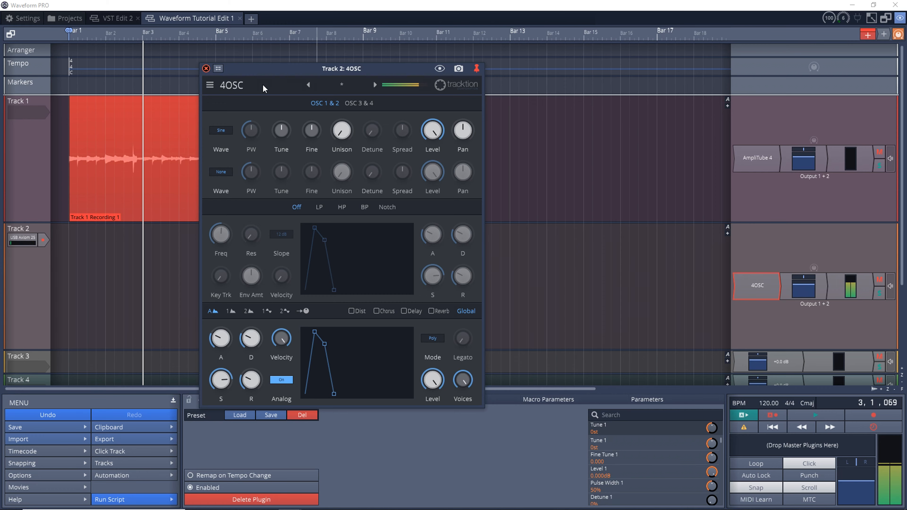
- Start a new empty MIDI clip on Track 1
left_click(139, 18)
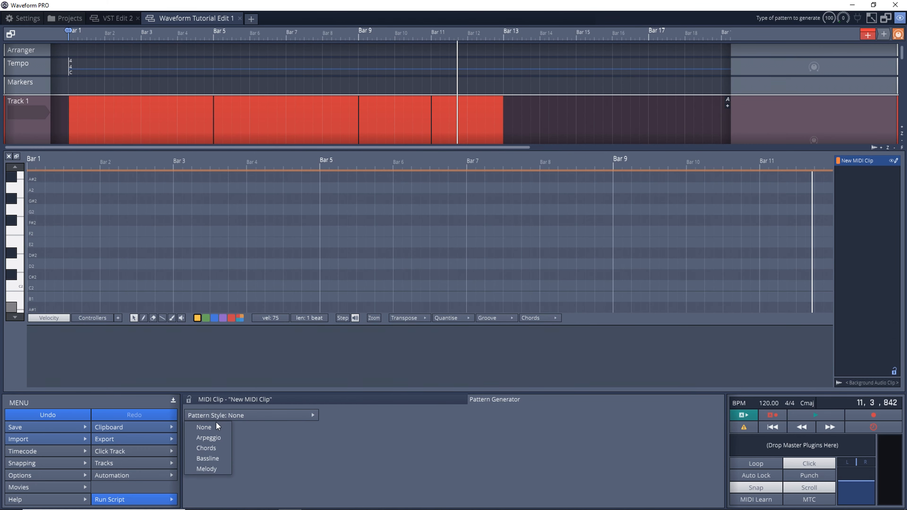
- Generate a Bassline pattern, trying Simple Bass 1 and other presets before settling on Benassi
left_click(208, 458)
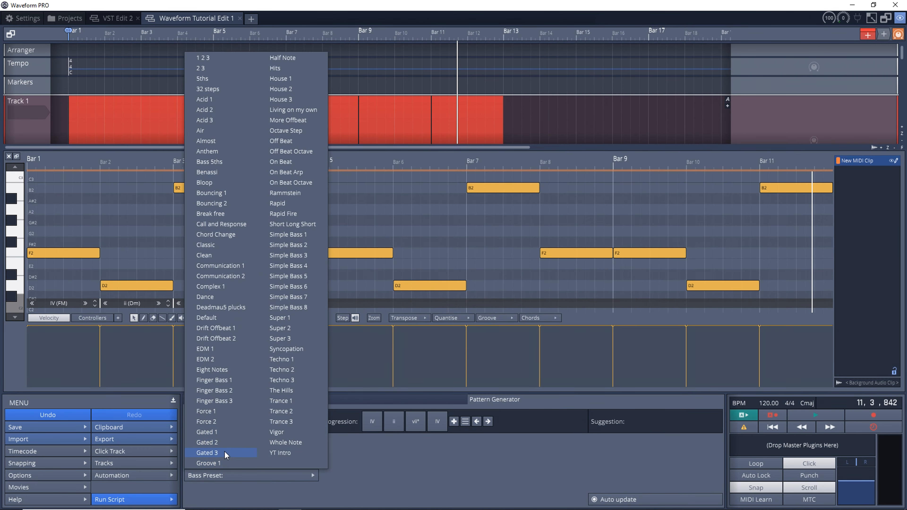
mouse_move(218, 141)
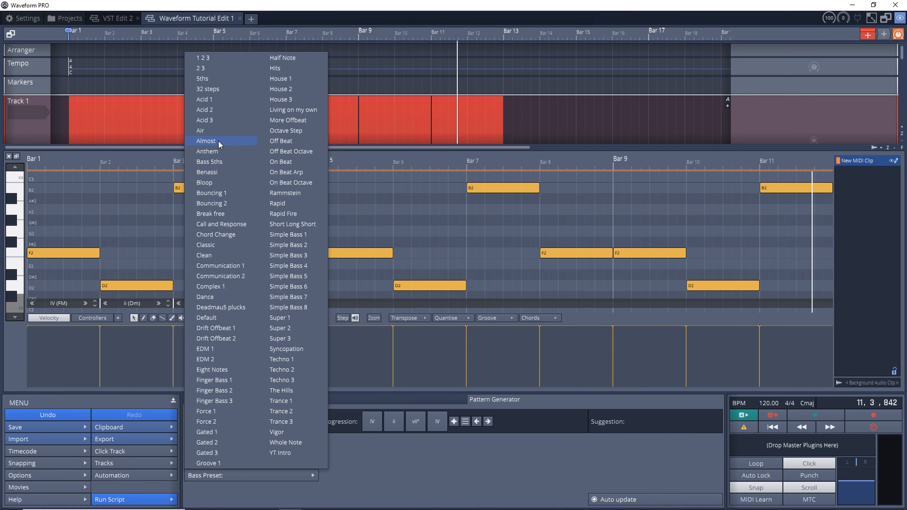
mouse_move(292, 224)
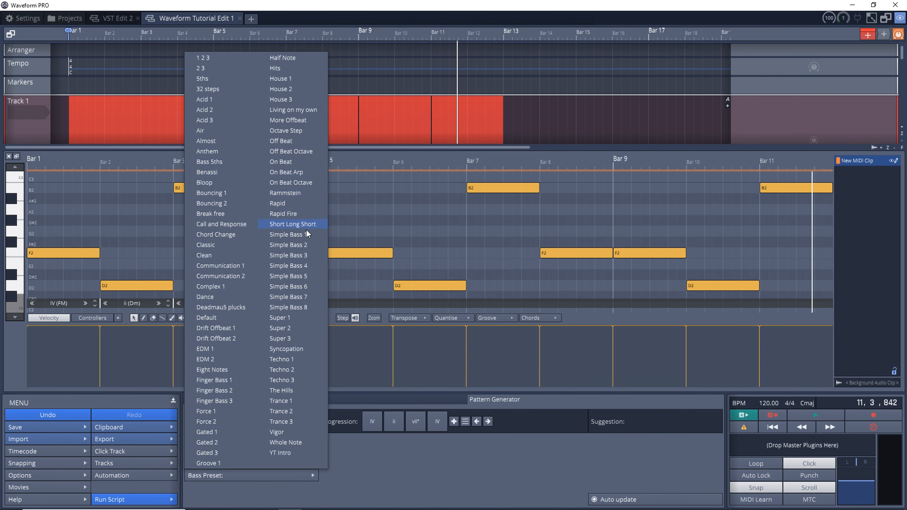
left_click(288, 234)
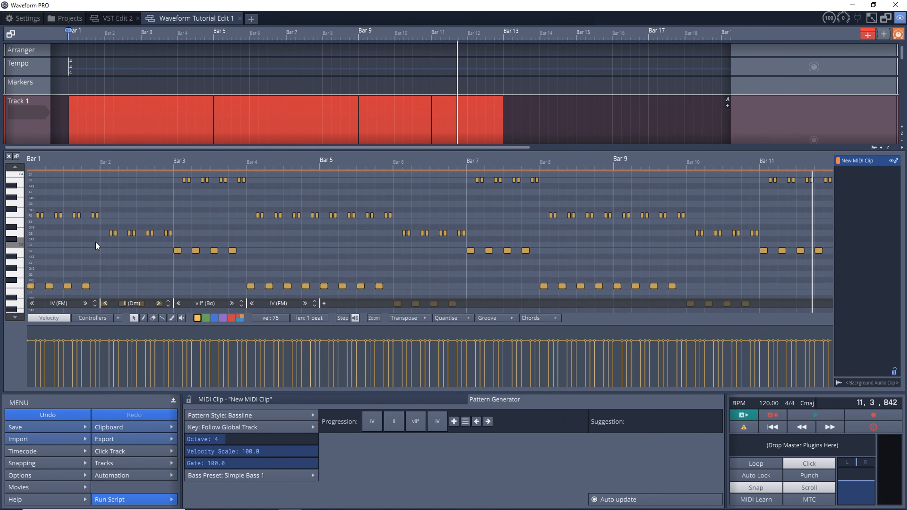
mouse_move(68, 85)
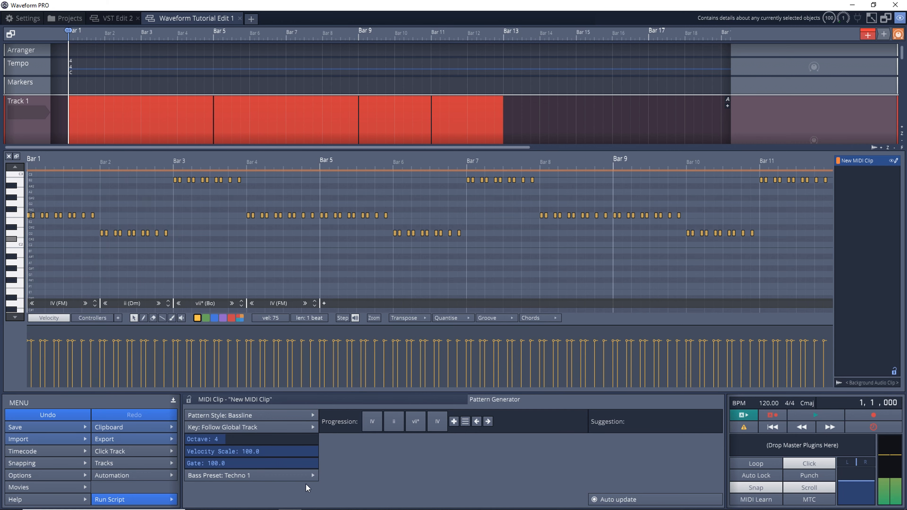
left_click(249, 474)
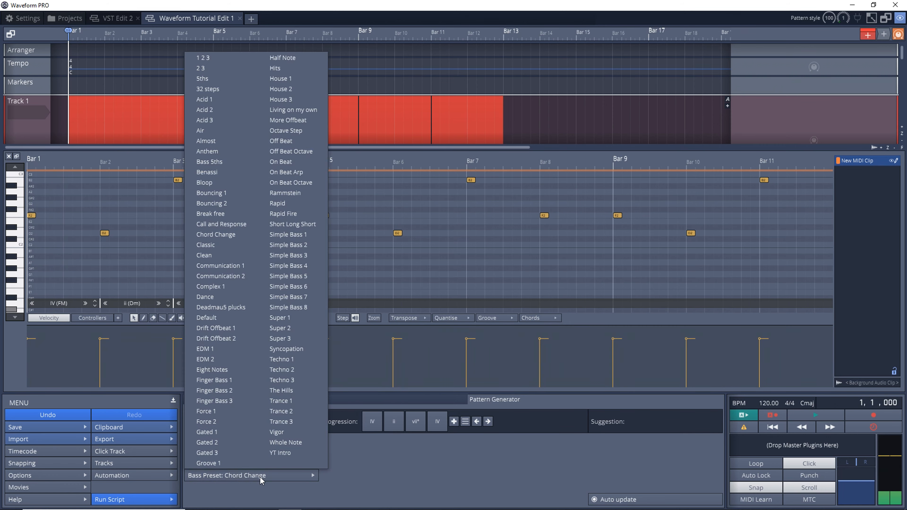
left_click(206, 172)
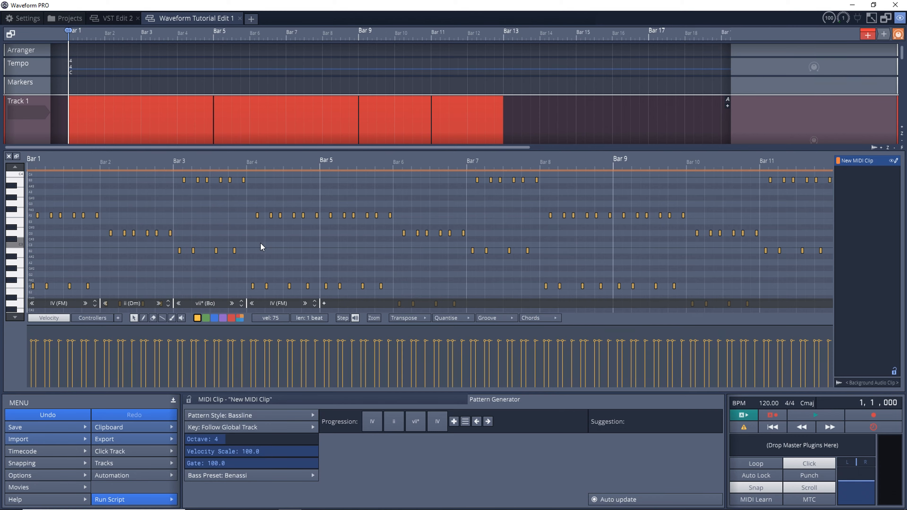
left_click(140, 18)
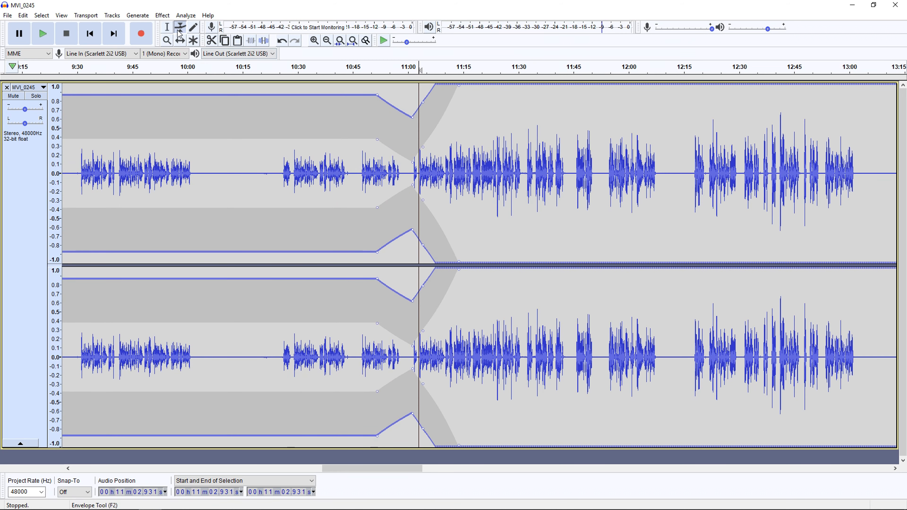
- Apply the Compressor effect to the selected passage around 11:03–11:32
left_click(162, 15)
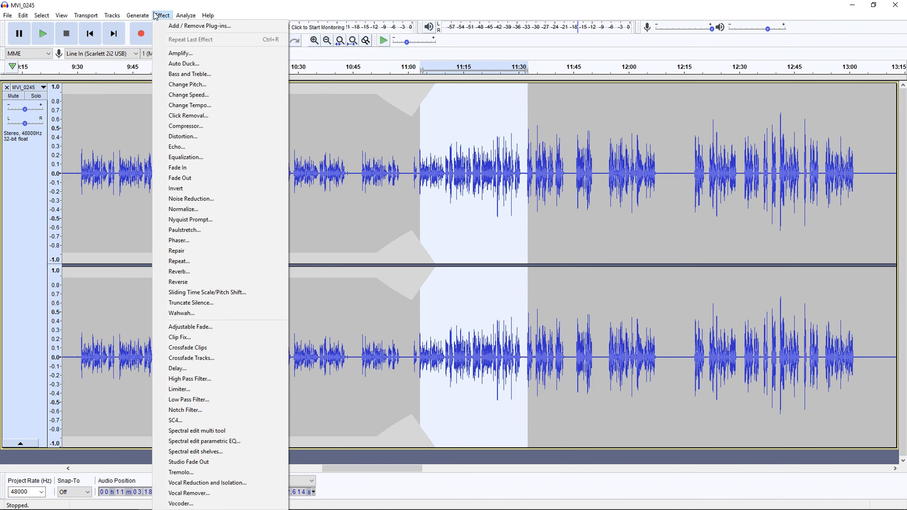
mouse_move(185, 126)
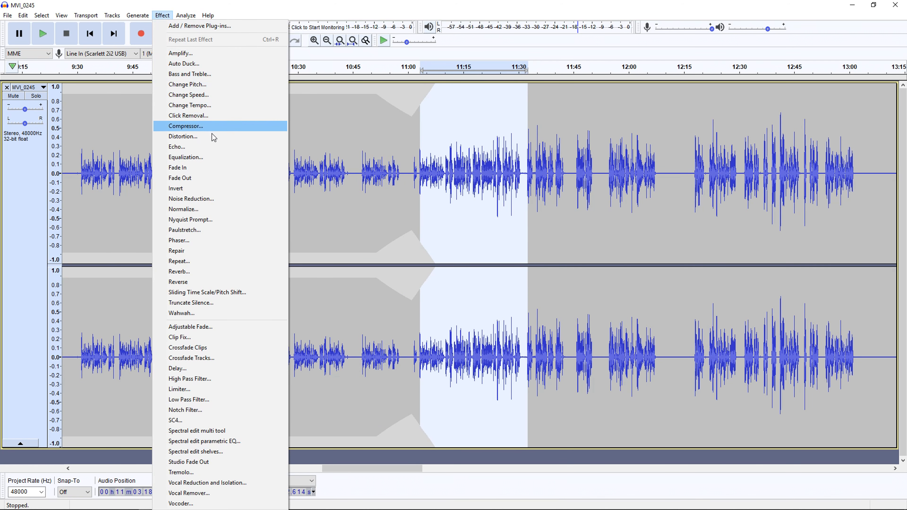
left_click(185, 126)
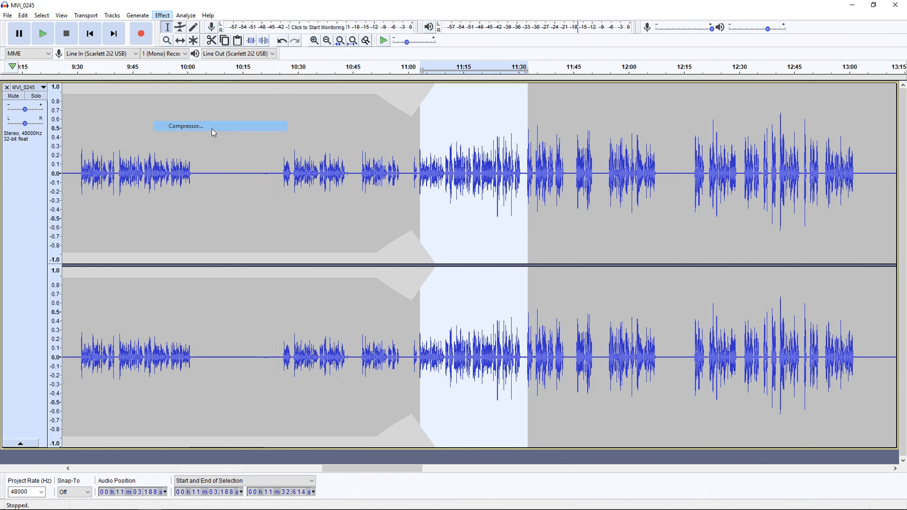
left_click(186, 125)
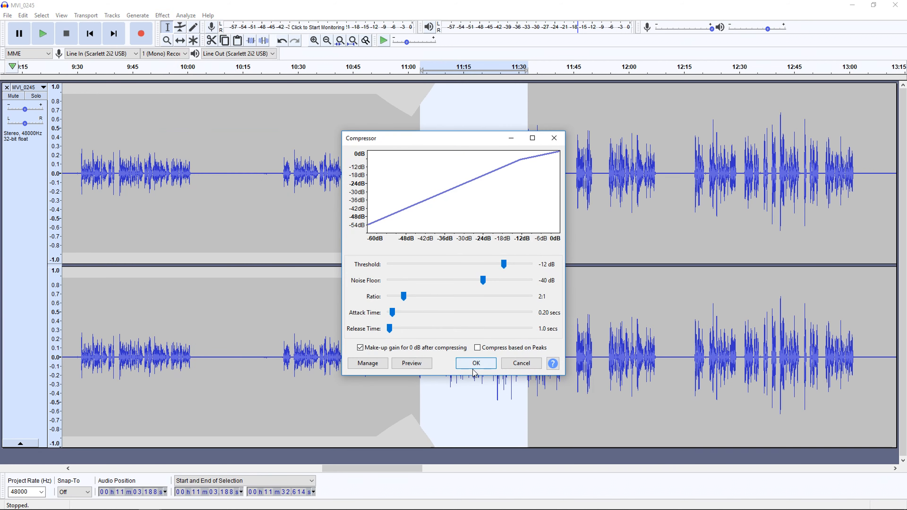
left_click(474, 363)
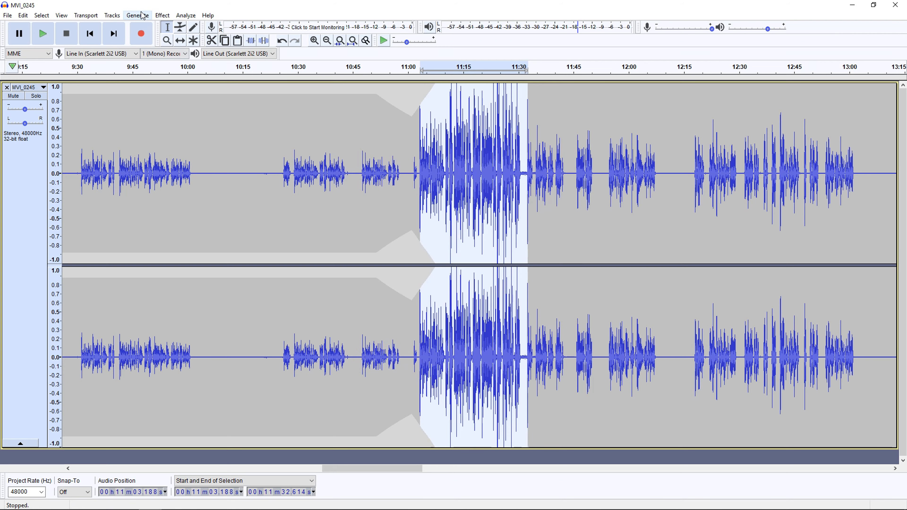
- Apply an Equalization curve that cuts the lows and lifts the highs
left_click(162, 15)
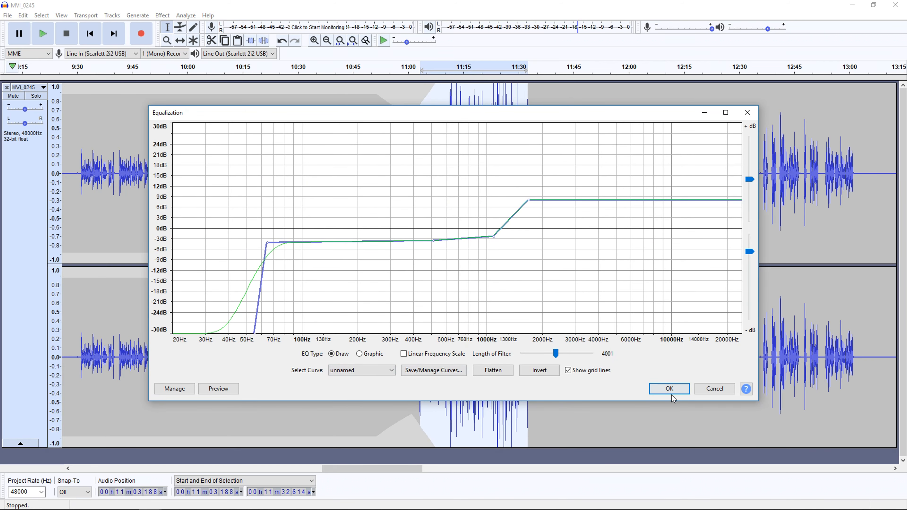
left_click(669, 388)
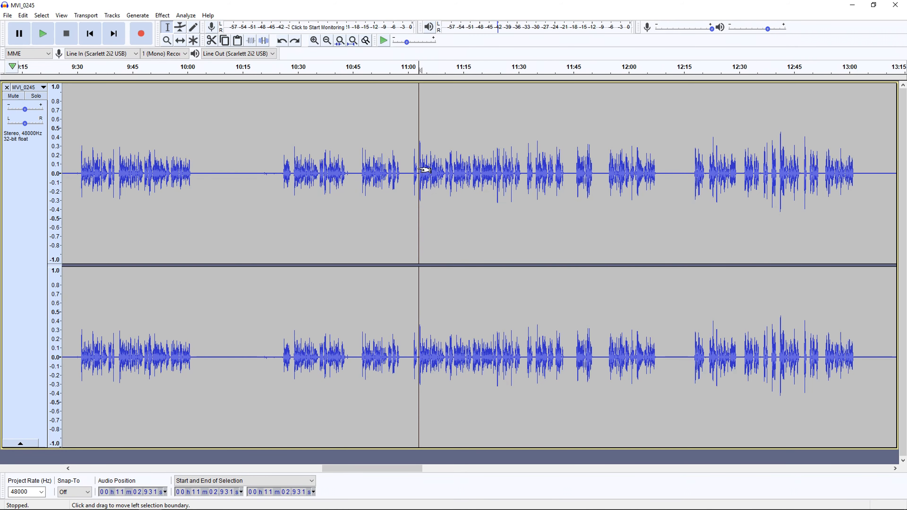
- Play back the processed recording from around 11:03 to hear the result
left_click(42, 33)
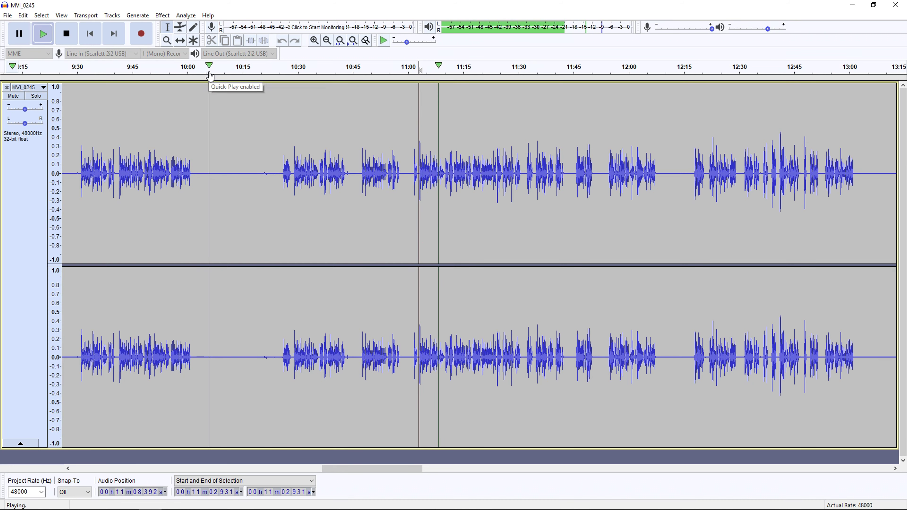
mouse_move(212, 41)
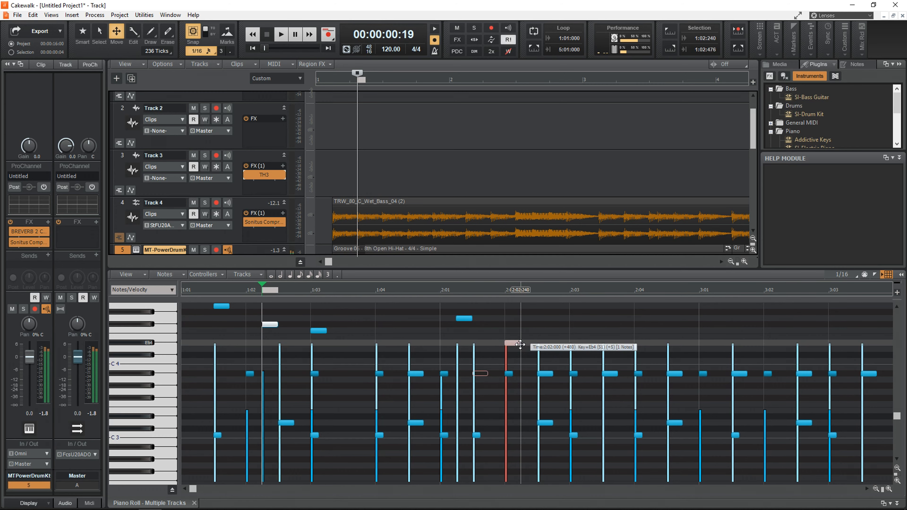
- With playback running, adjust the drum track's Console Emulator DRIVE and TRIM knobs
left_click(89, 64)
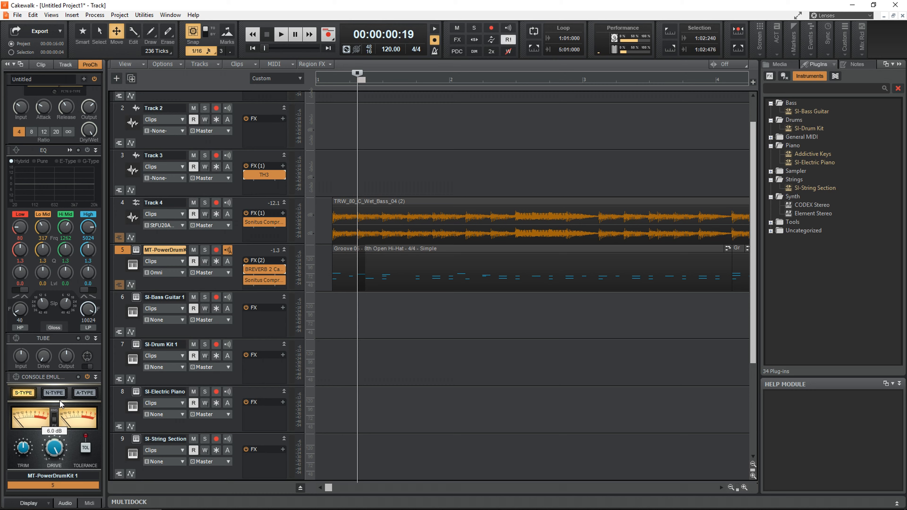
left_click(281, 34)
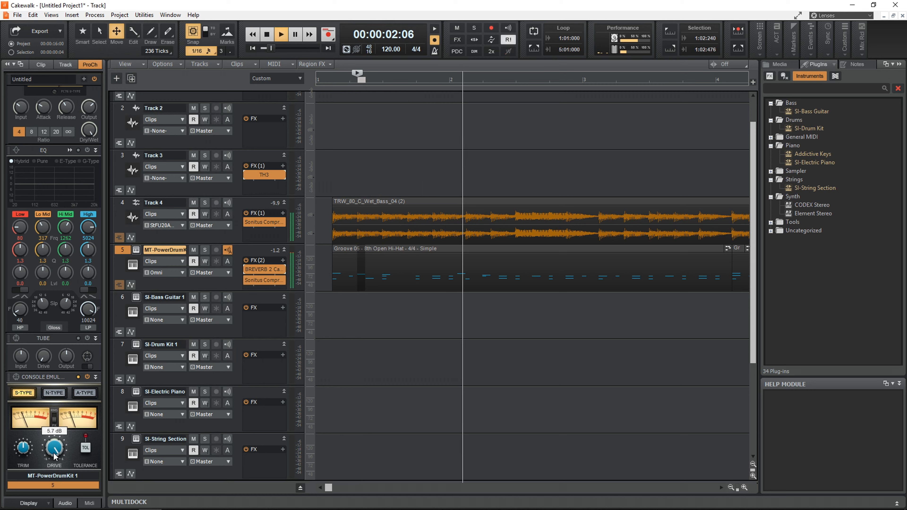
left_click(280, 34)
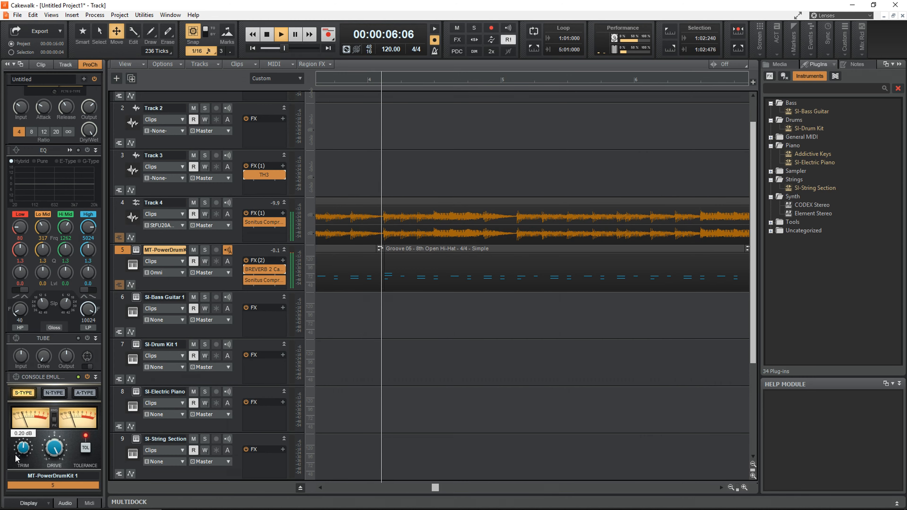
left_click(265, 174)
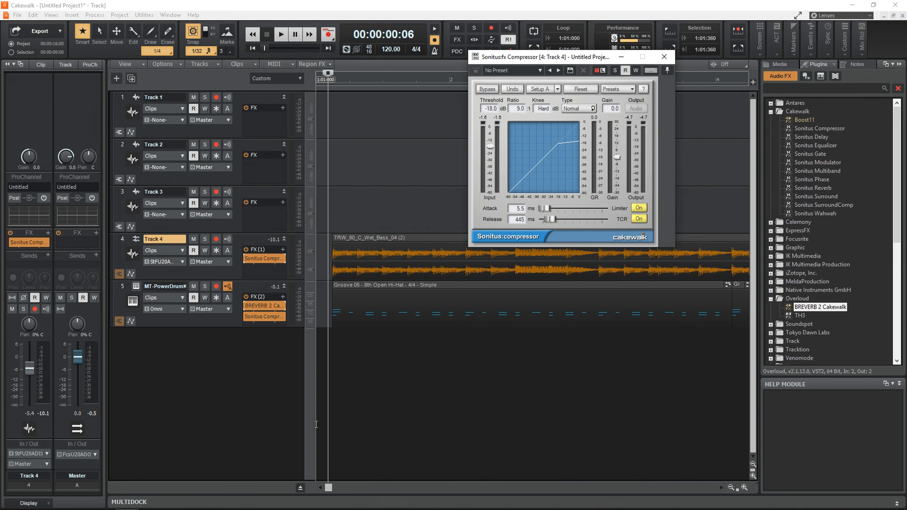
- Close Track 4's Sonitus compressor and play back the mix
left_click(280, 34)
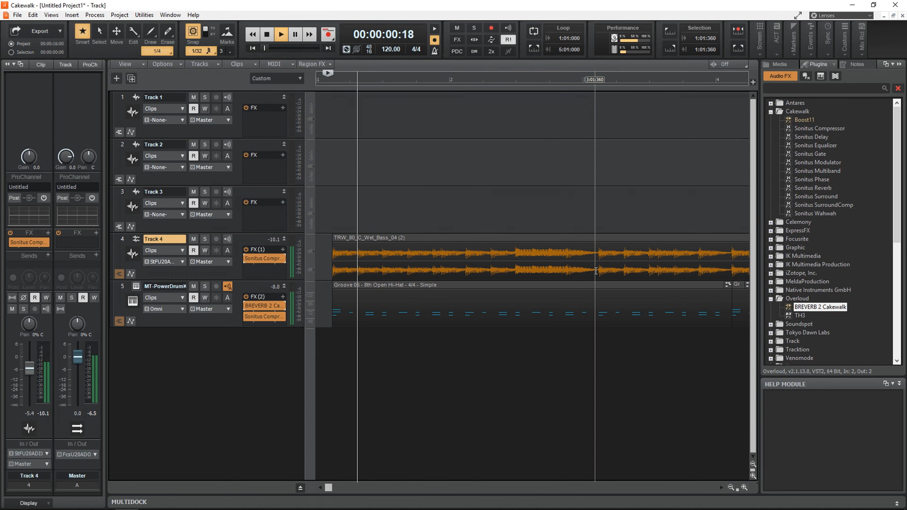
left_click(265, 34)
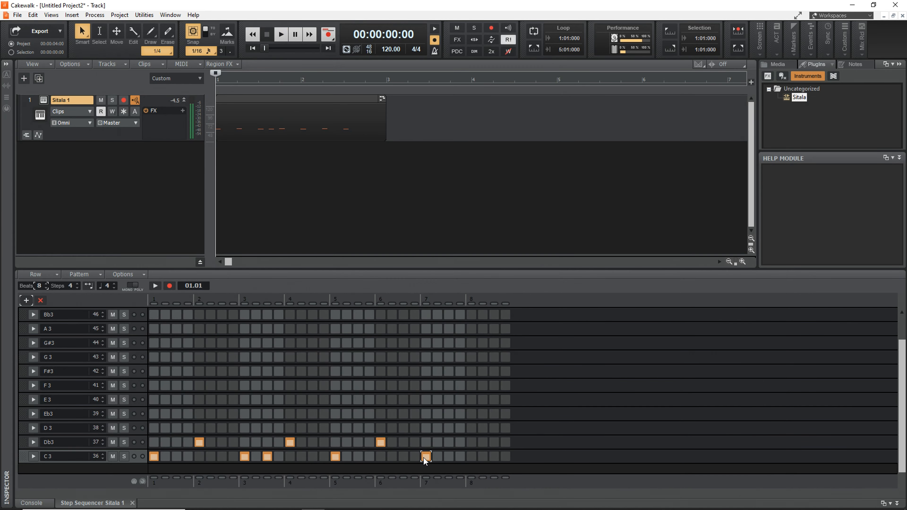
- Enable step hits on the C3, Db3, G3 and G#3 rows of the Sitala pattern and audition it
left_click(448, 456)
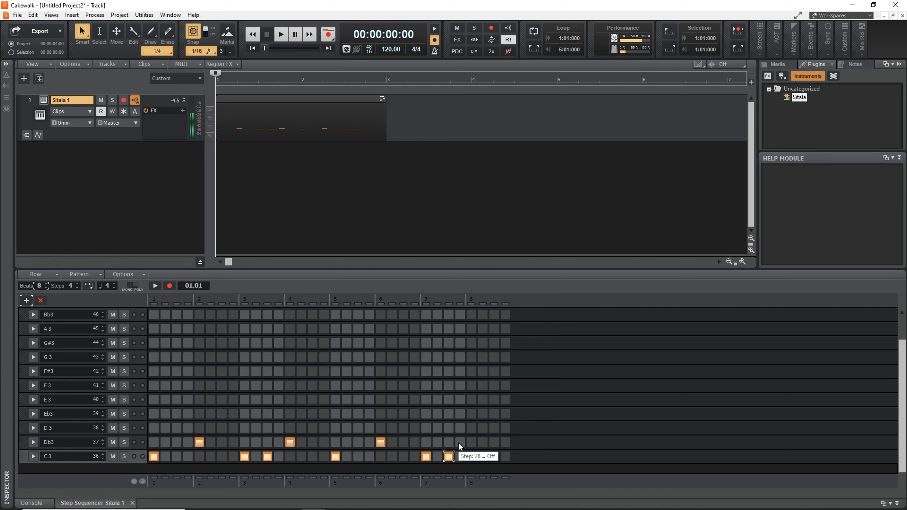
left_click(471, 442)
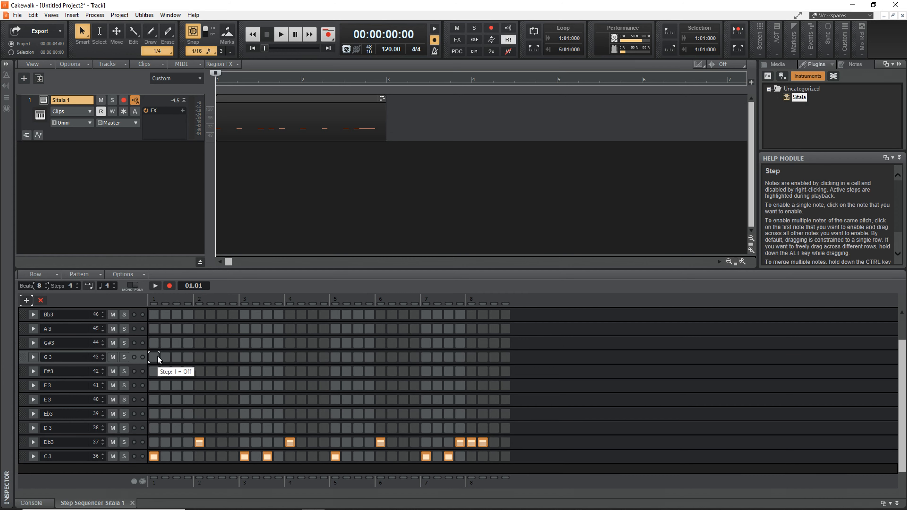
left_click(154, 357)
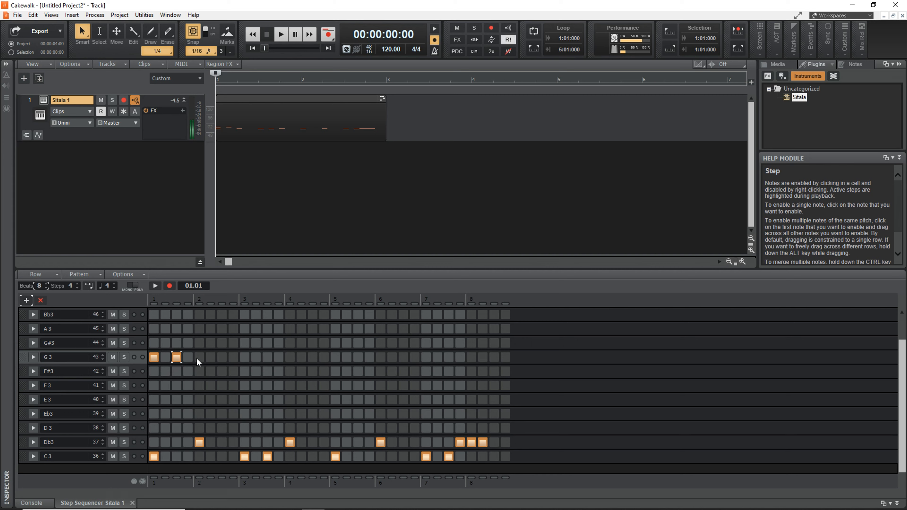
left_click(222, 357)
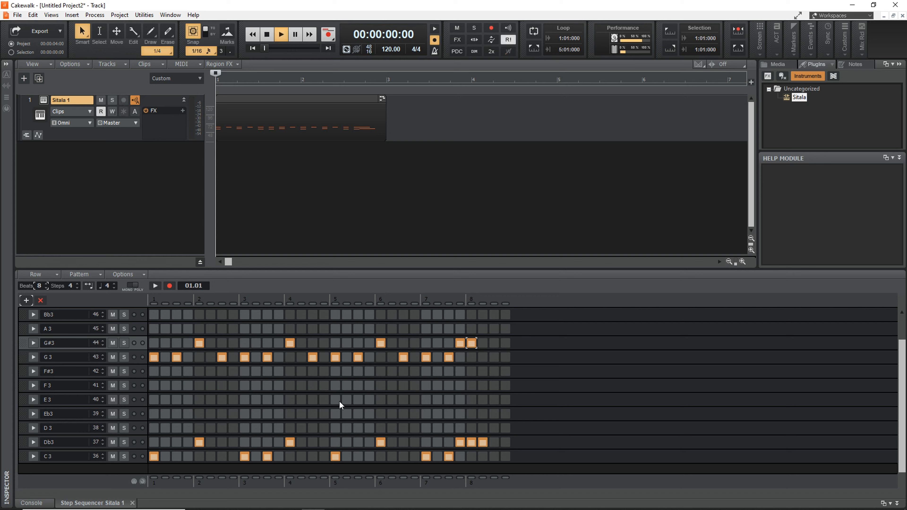
left_click(281, 34)
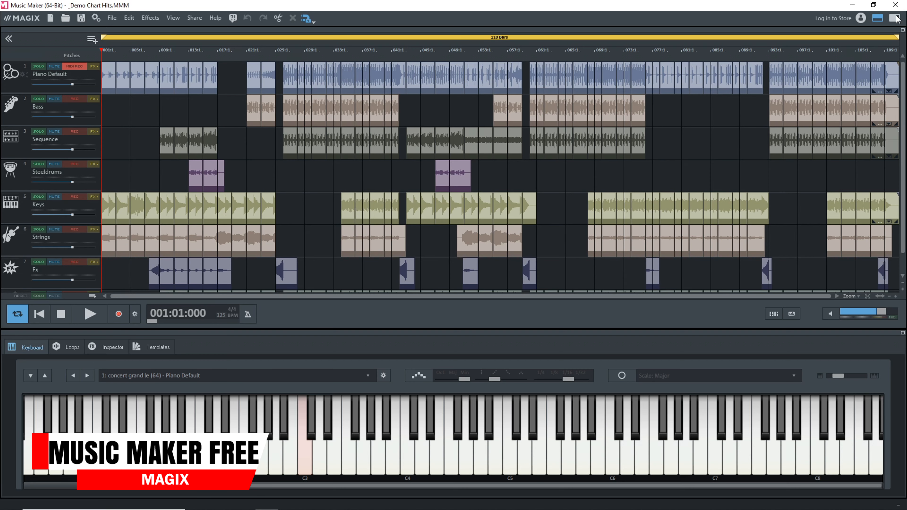
- Browse the store's Instruments category down to Vita and Voltage Modular
left_click(893, 18)
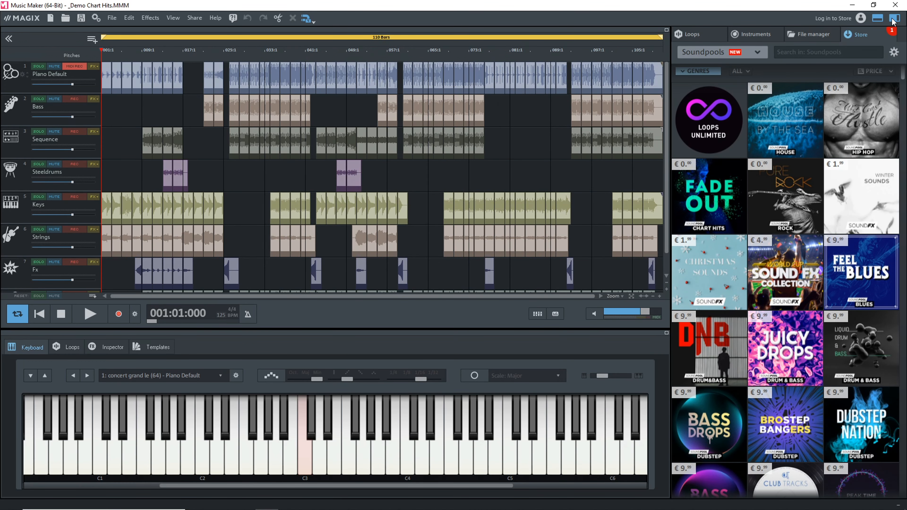
left_click(763, 52)
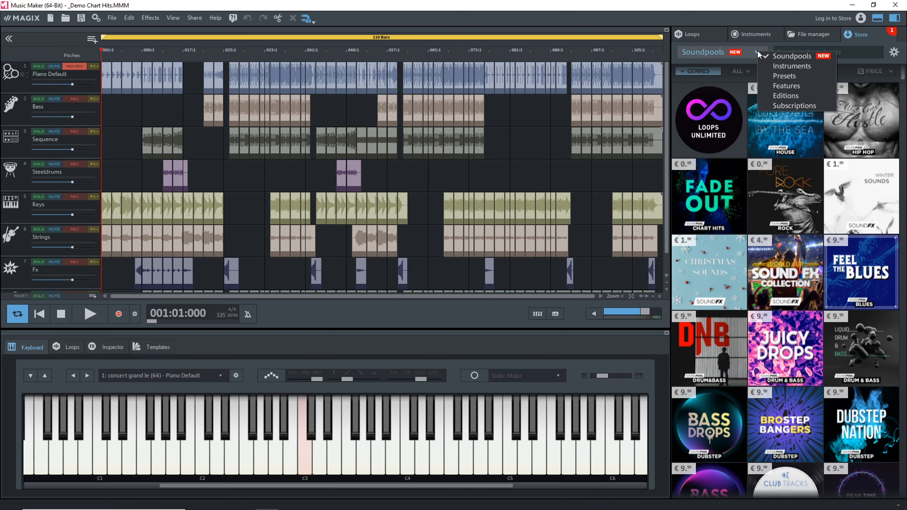
left_click(791, 65)
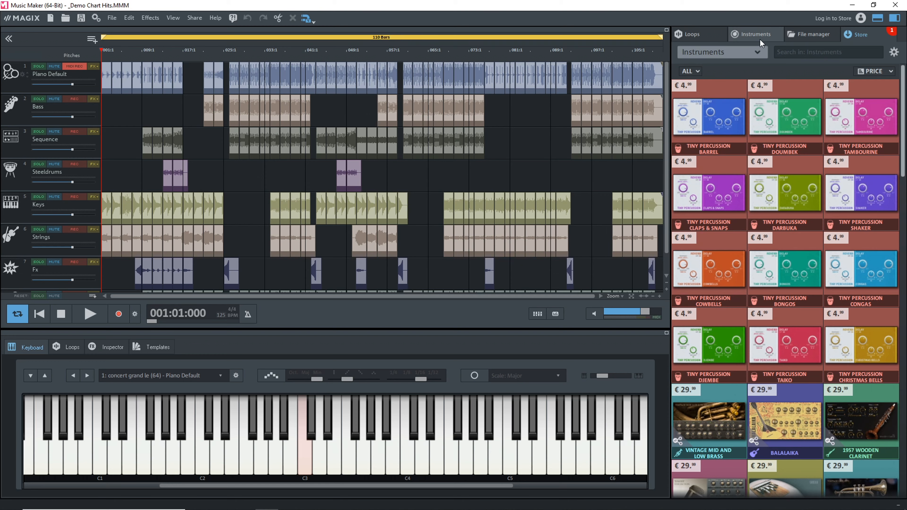
scroll("down", 3)
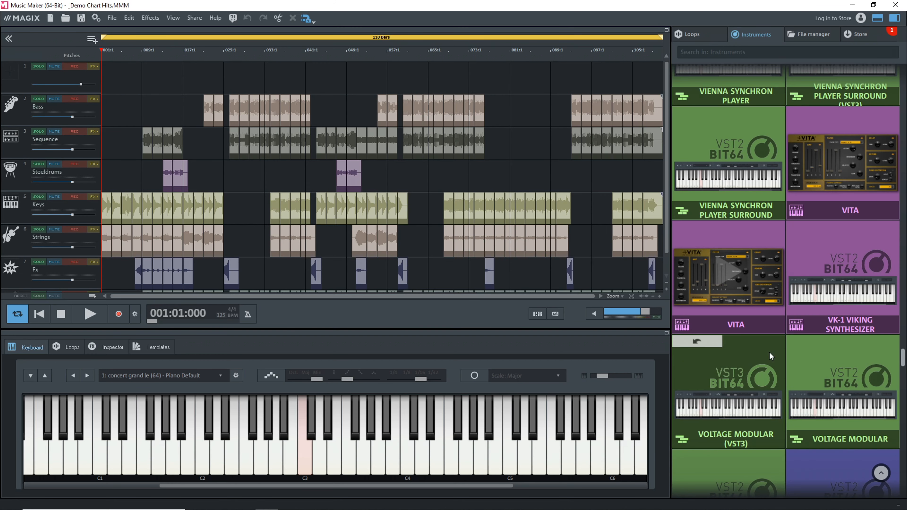
mouse_move(761, 304)
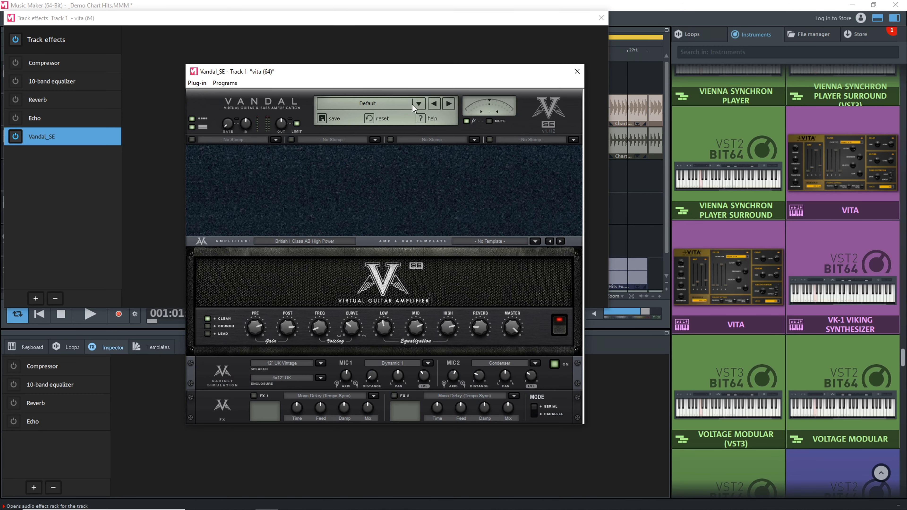
- Give the Vandal_SE amp on track 1 the HighGain Solo preset
left_click(418, 103)
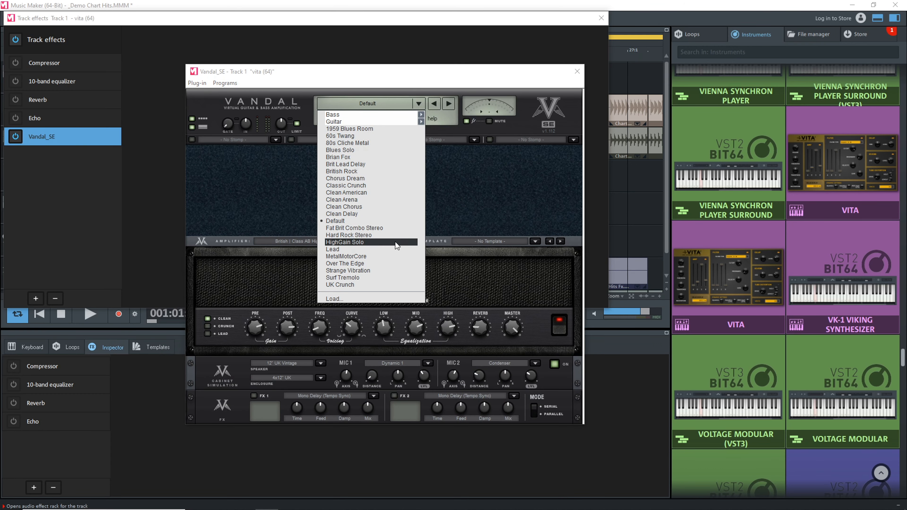
left_click(351, 228)
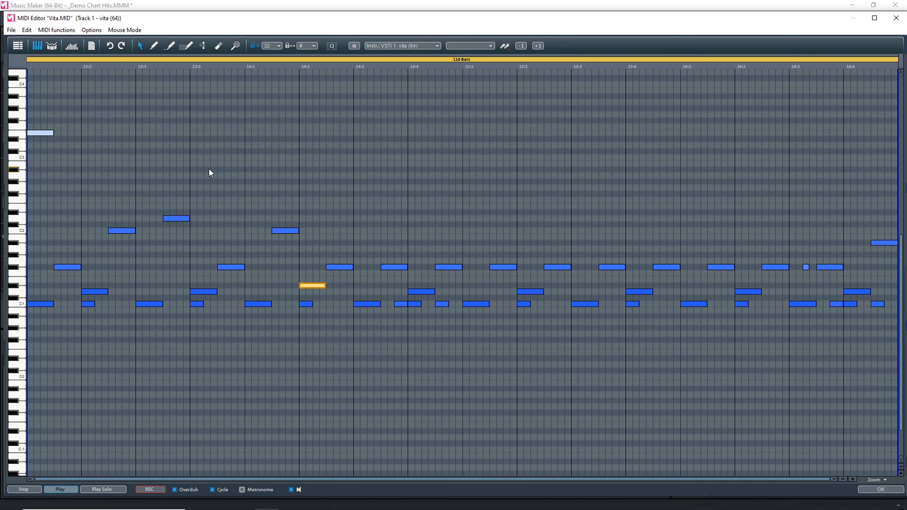
- Show the Vita MIDI part's note velocities, then bring up the Mixer with Track 7's FX rack
left_click(70, 46)
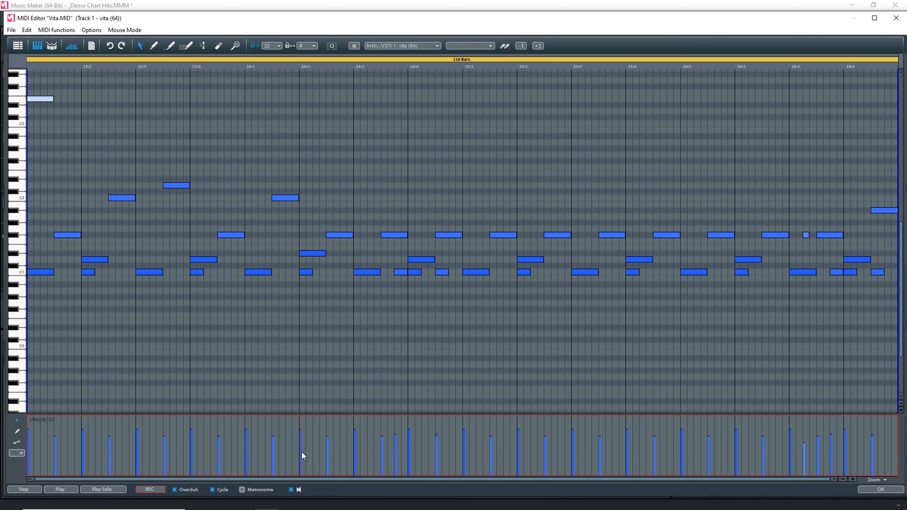
left_click(305, 272)
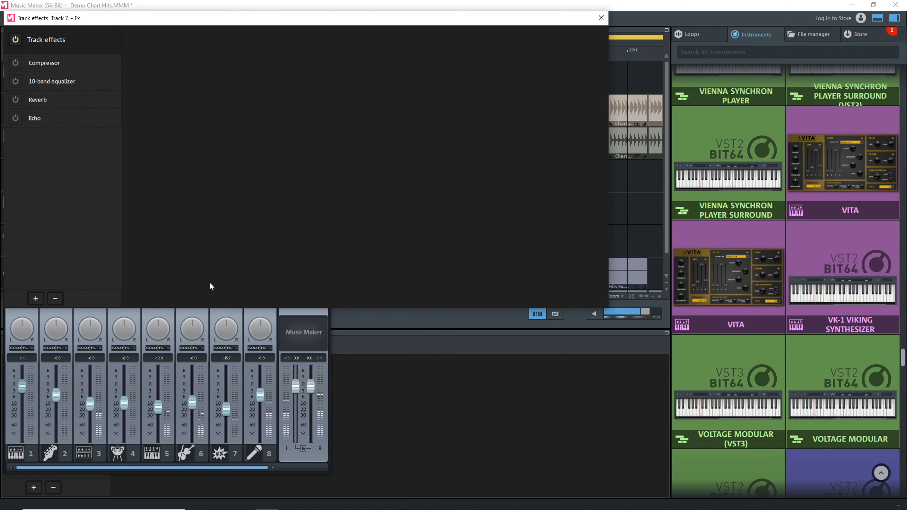
left_click(600, 18)
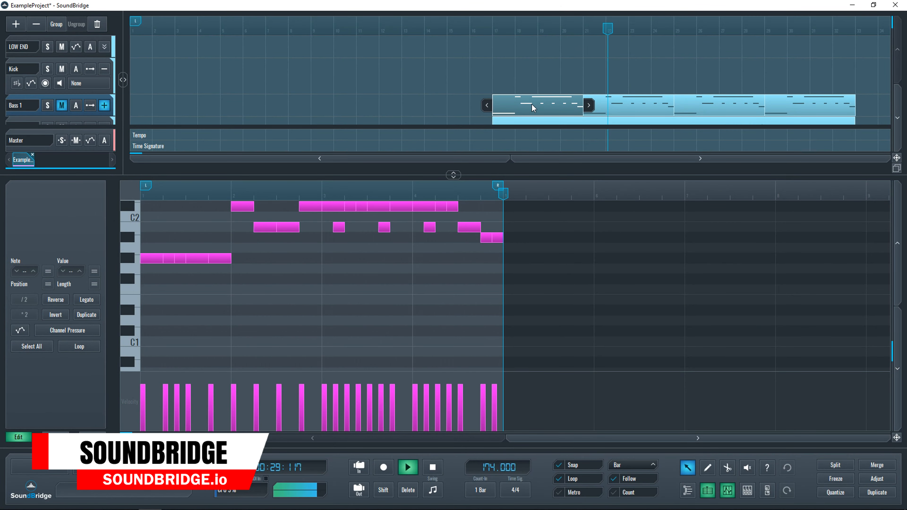
- Open the RitMix drum machine with its sixteen sample pads from the track's plugin slot
left_click(746, 490)
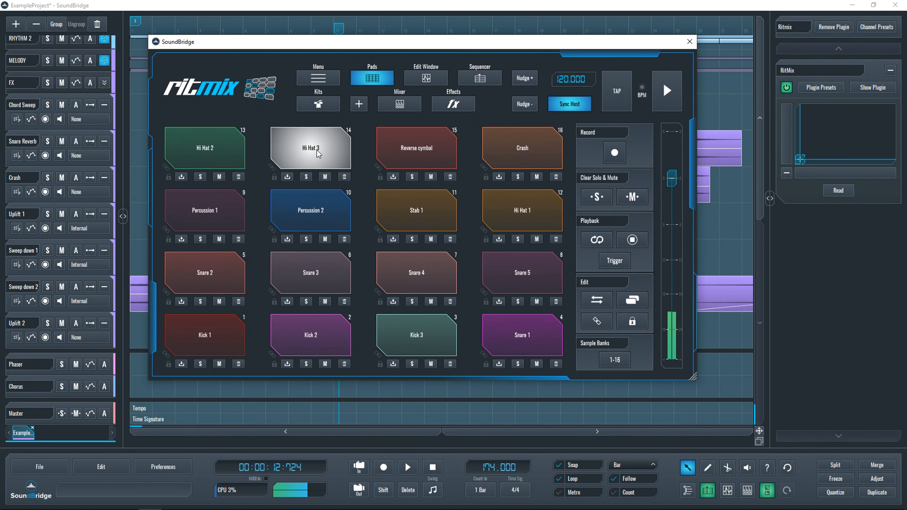
mouse_move(215, 253)
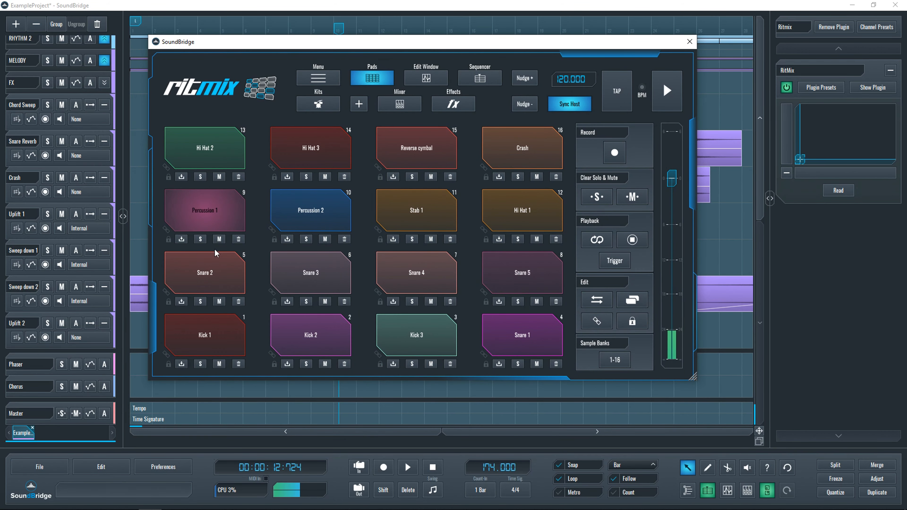
- Audition the Kick 1 and Kick 2 pads, view the step sequence, then close RitMix
left_click(310, 272)
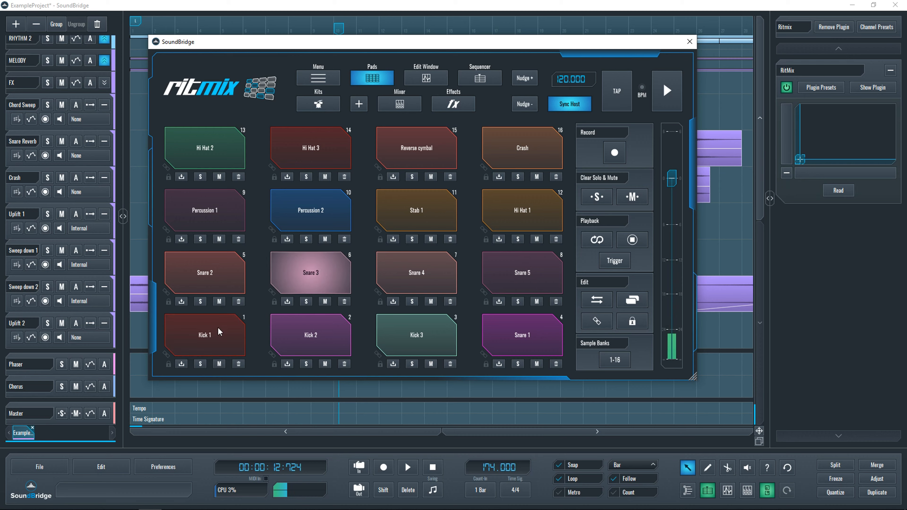
left_click(204, 335)
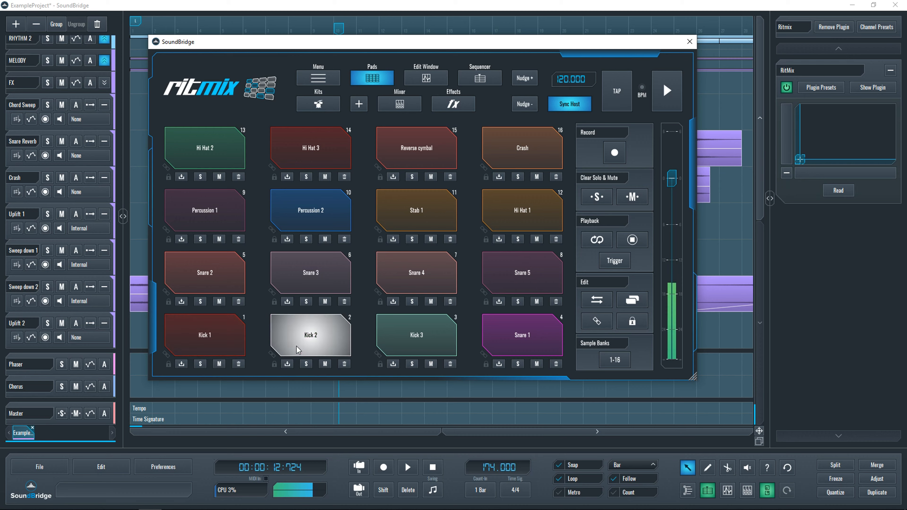
left_click(425, 78)
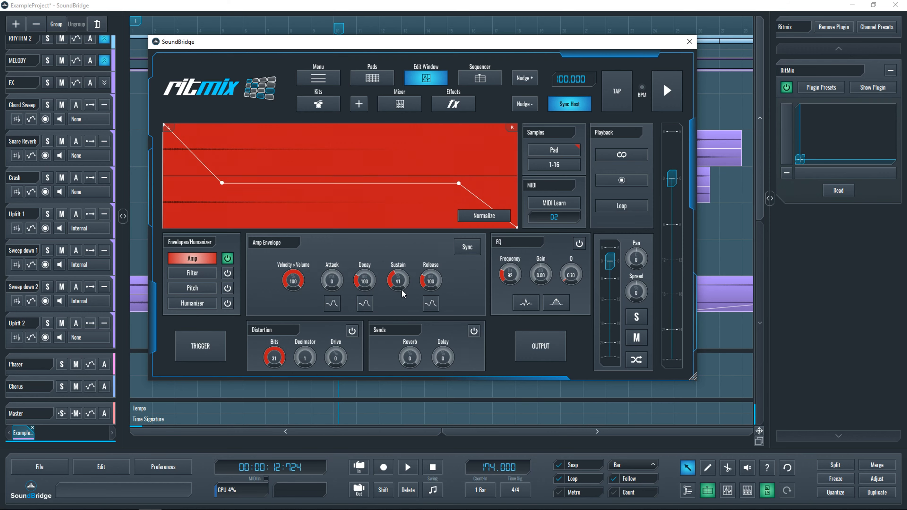
left_click(479, 78)
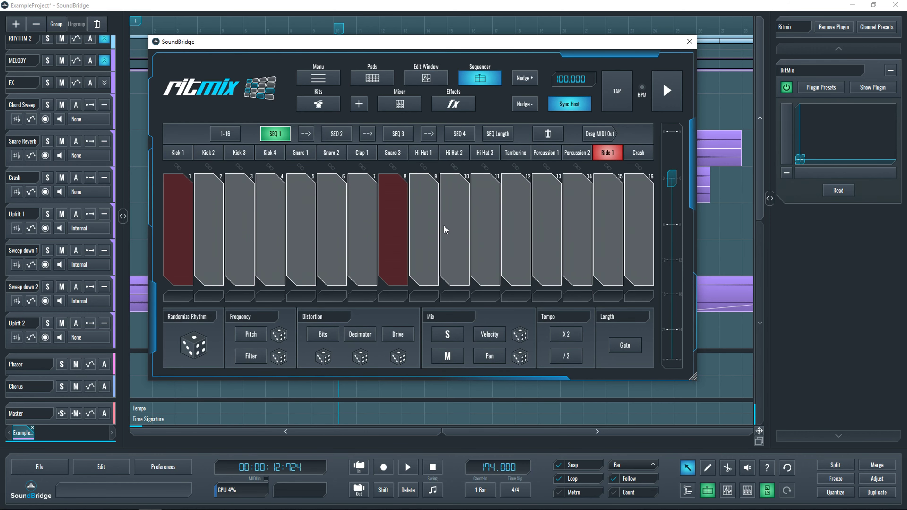
left_click(688, 41)
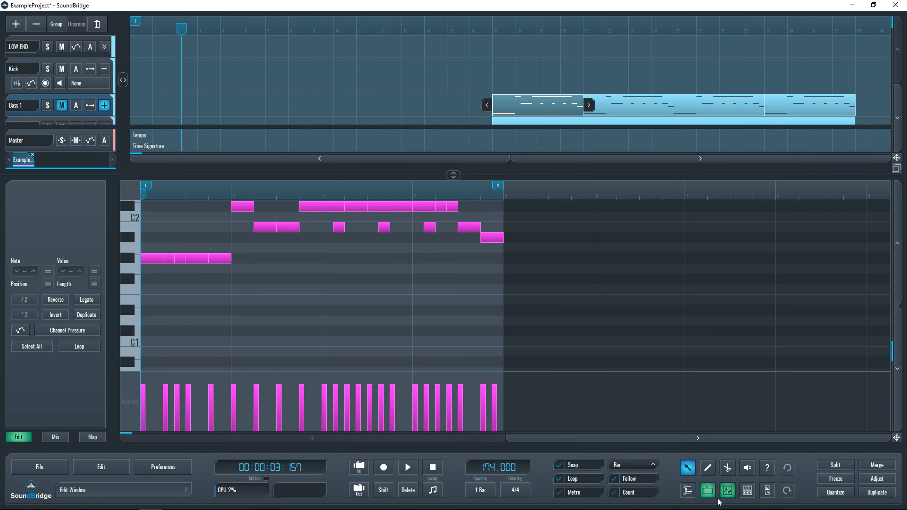
- Hide the note editor and play the arrangement, collapsing RHYTHM groups and expanding the FX group
left_click(726, 491)
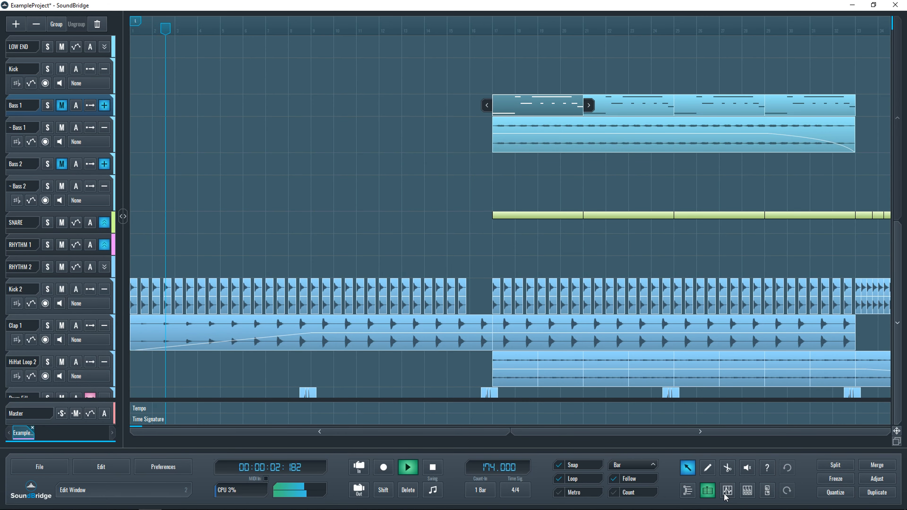
left_click(407, 467)
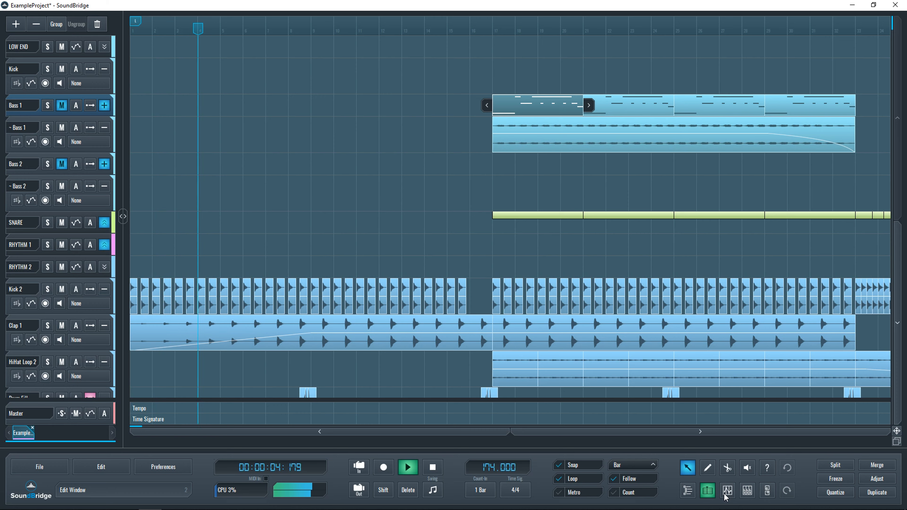
left_click(407, 466)
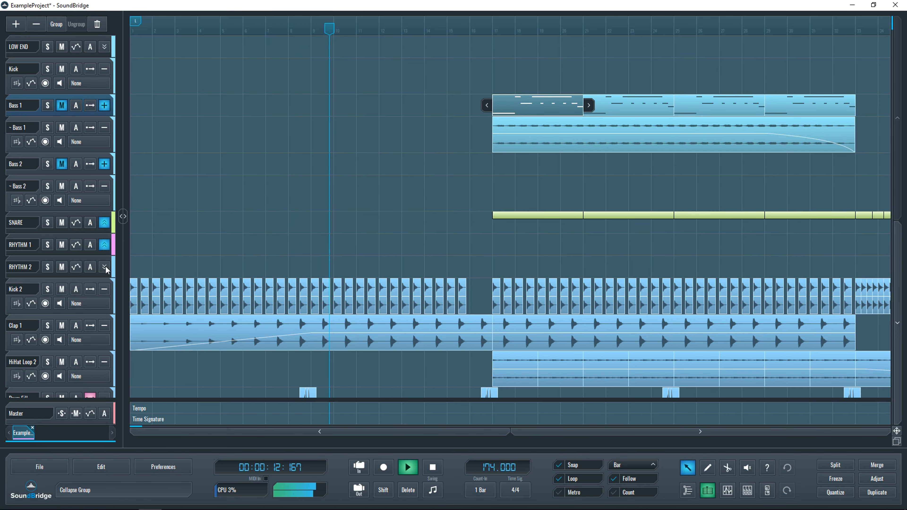
scroll("down", 3)
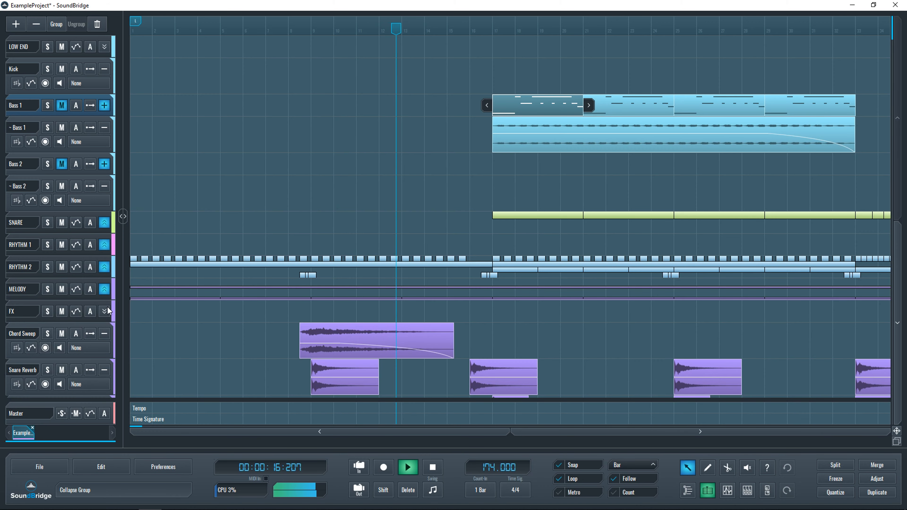
left_click(407, 466)
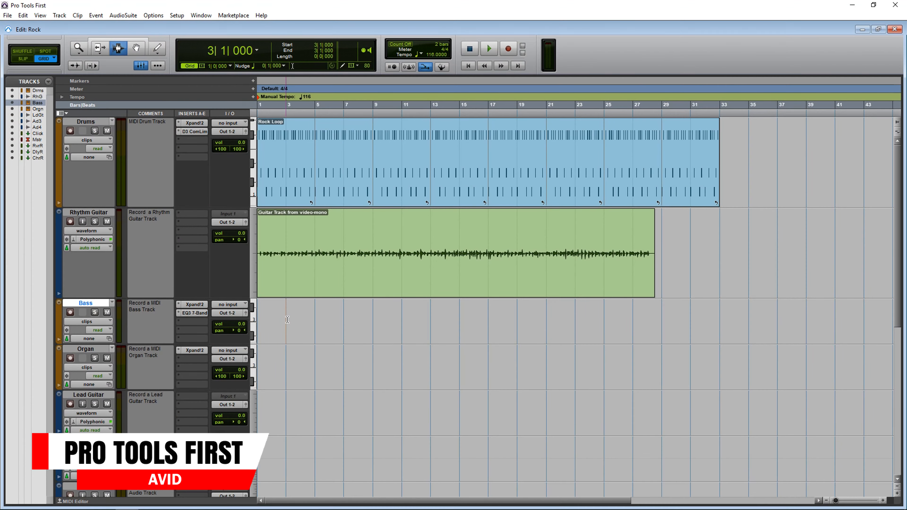
- Play the Rock session briefly, then bring up the Mix window over the Edit window
left_click(488, 49)
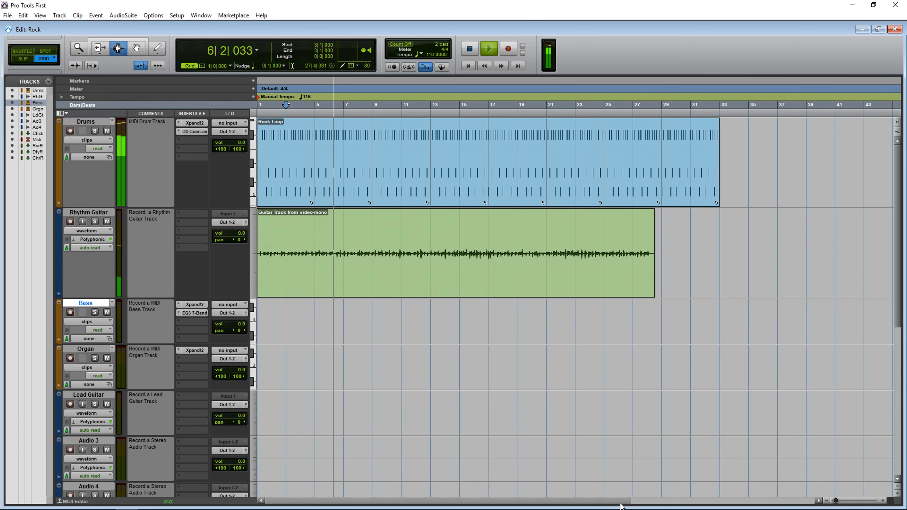
left_click(488, 48)
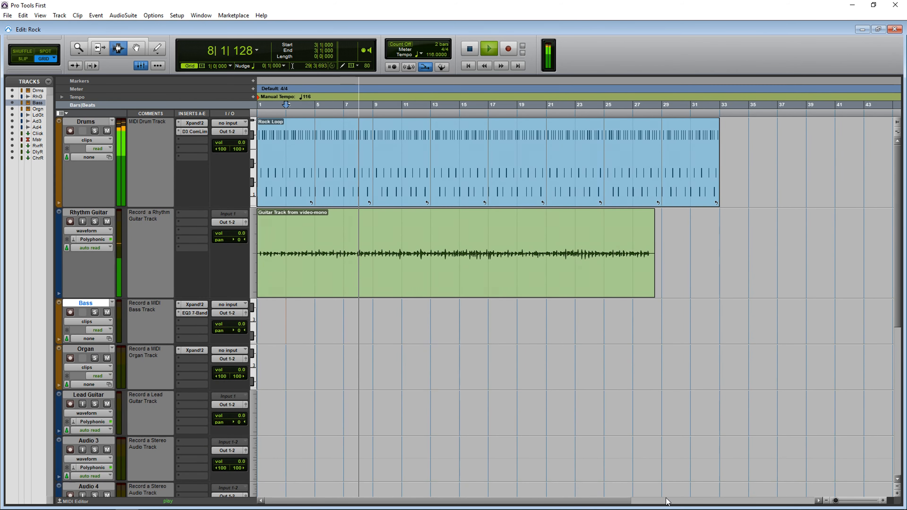
left_click(141, 66)
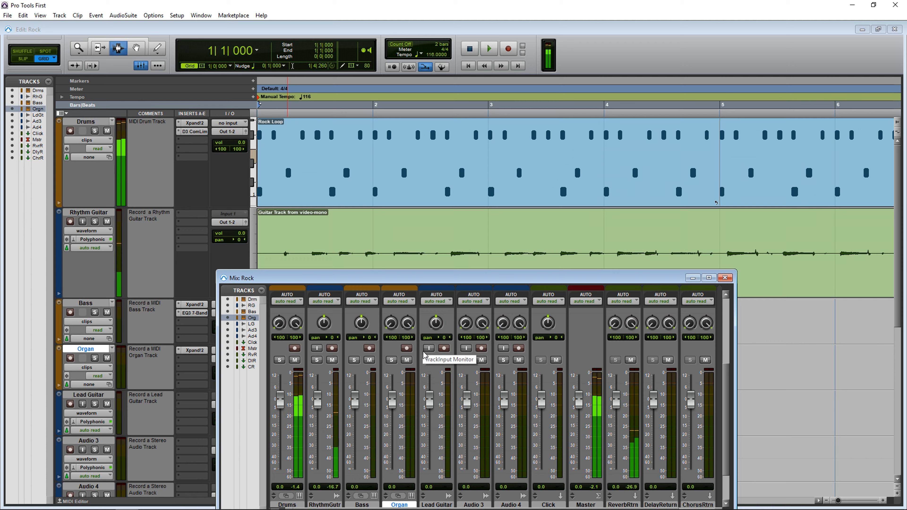
- Open the Songwriter session and show the Eleven Lite amp on Lead Guitar, set to Modern Crunch
left_click(488, 48)
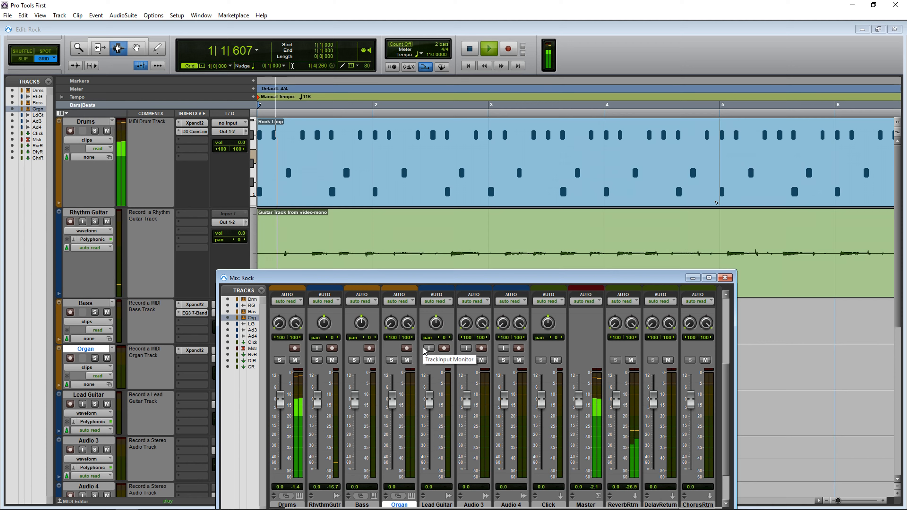
left_click(487, 49)
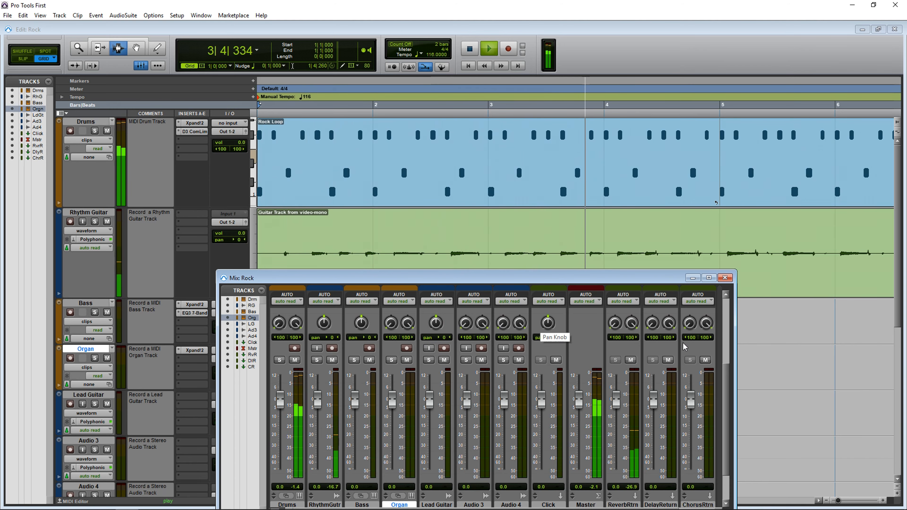
left_click(707, 277)
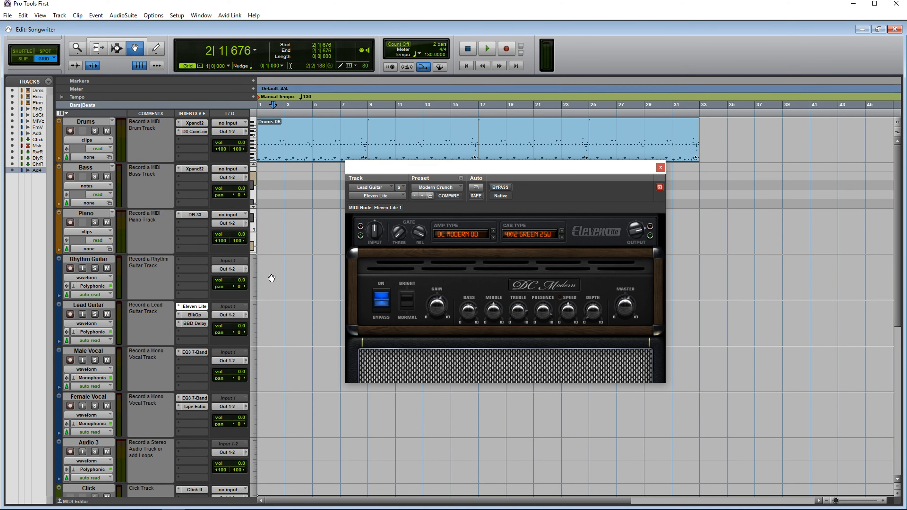
- Audition Lead Guitar's Black Op Distortion with its bypass toggled, then its BBD Delay
left_click(195, 314)
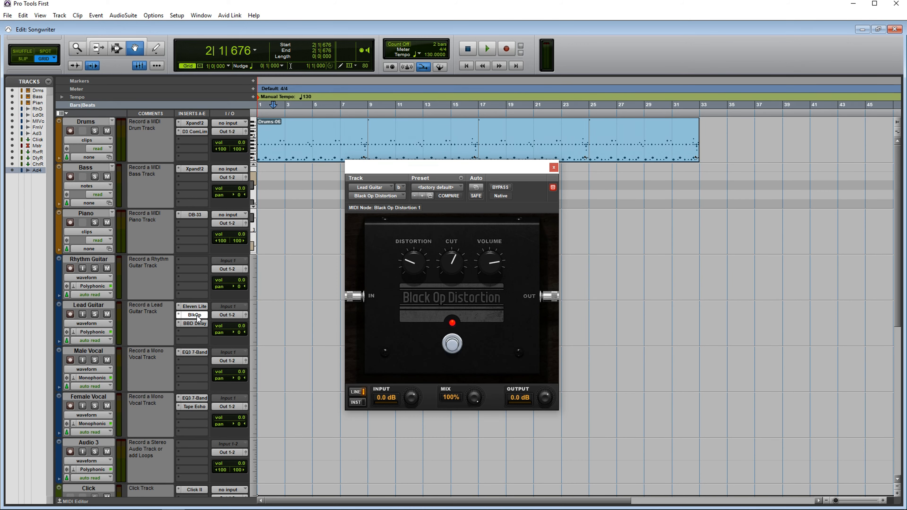
left_click(499, 187)
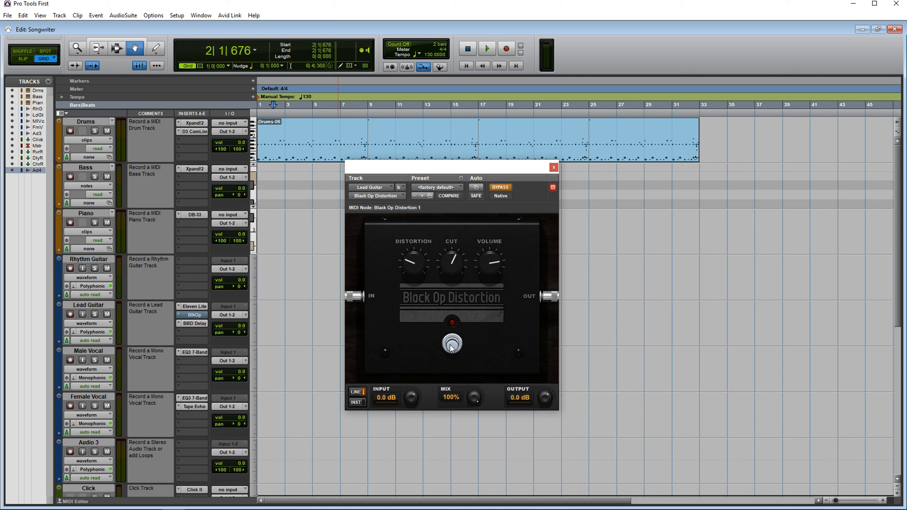
left_click(499, 187)
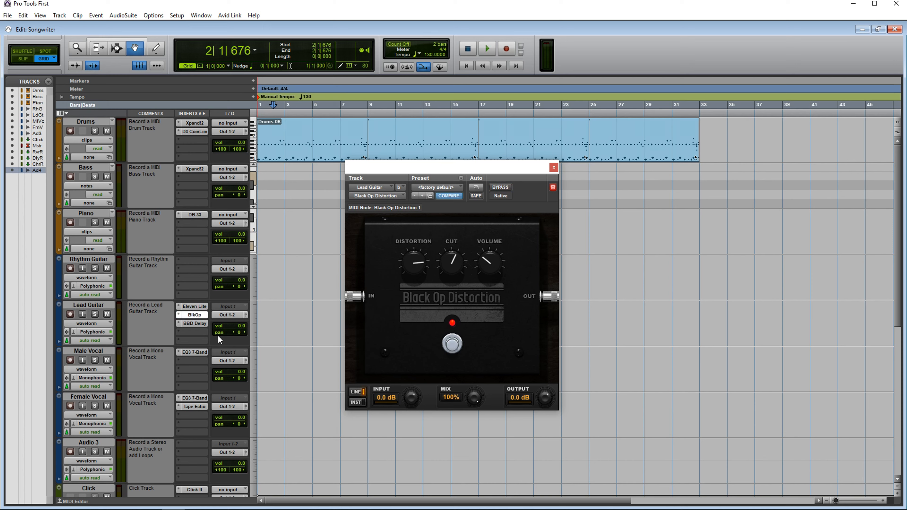
left_click(195, 323)
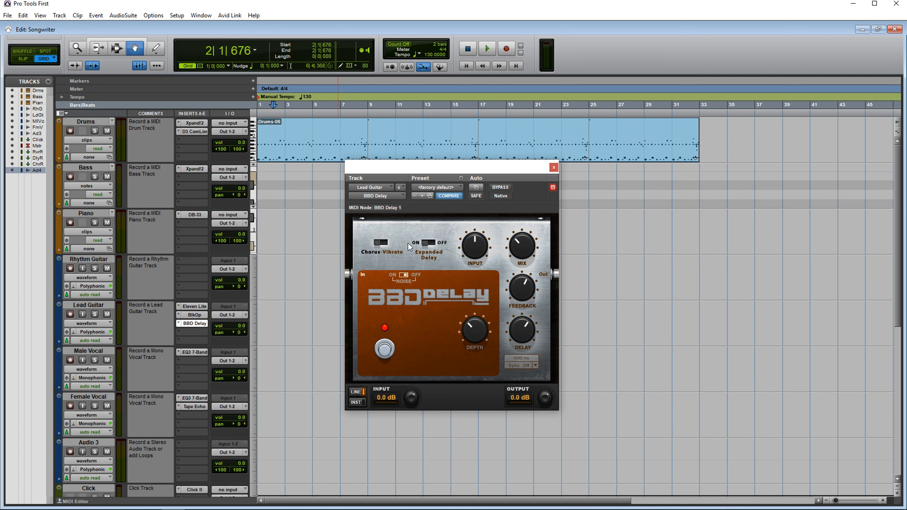
- Show Female Vocal's Tape Echo and the Bass track's Xpand!2 instrument via the track selector
left_click(196, 407)
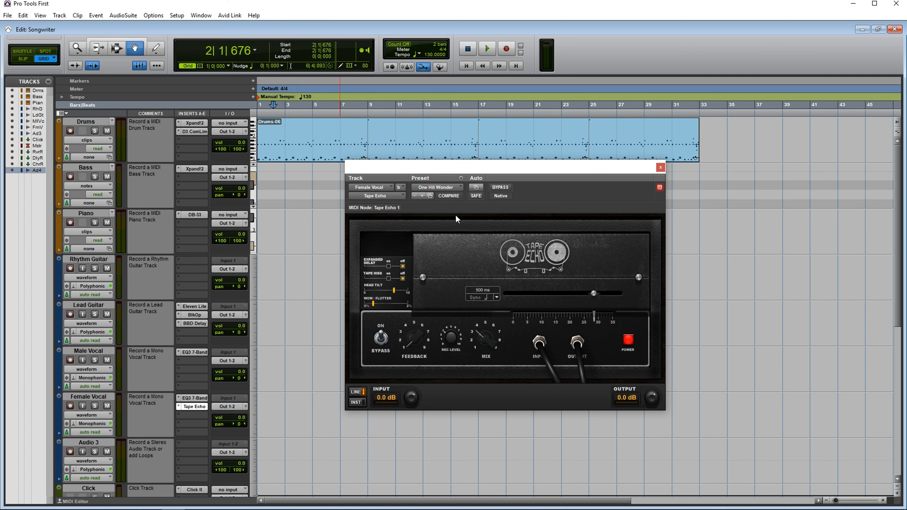
left_click(194, 169)
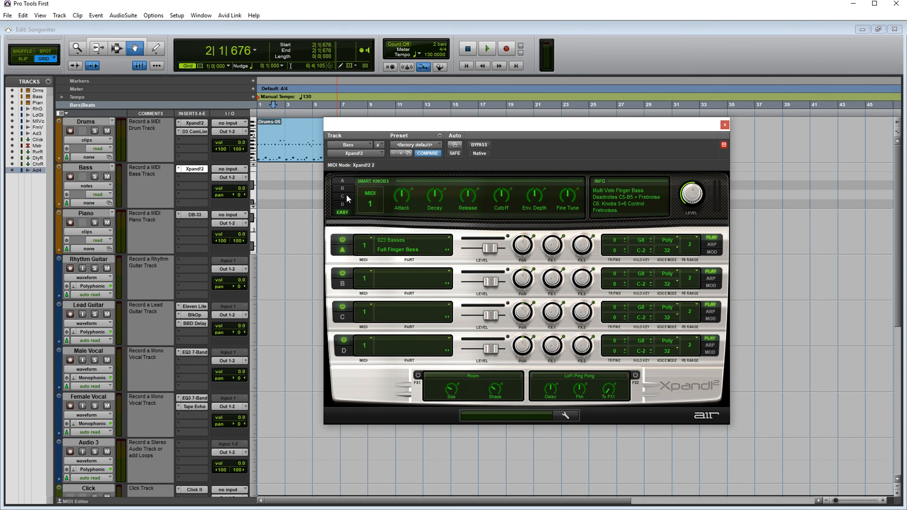
left_click(351, 144)
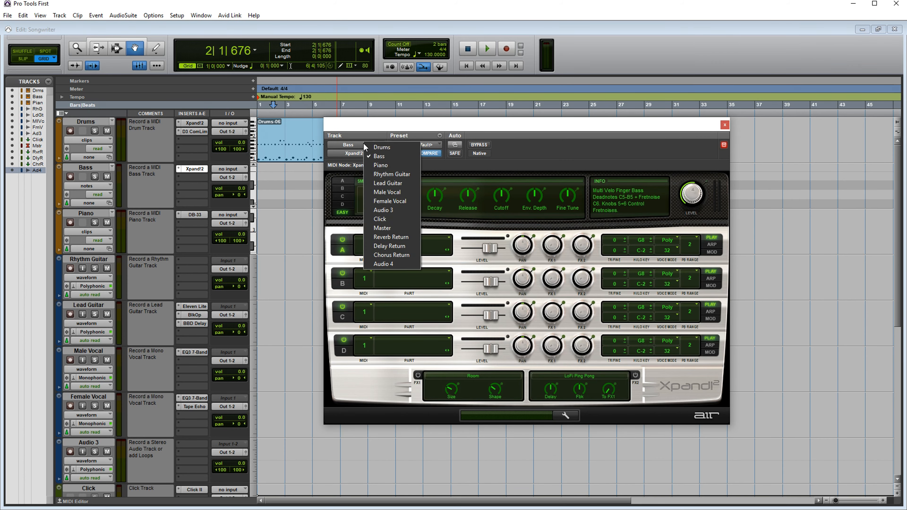
left_click(379, 157)
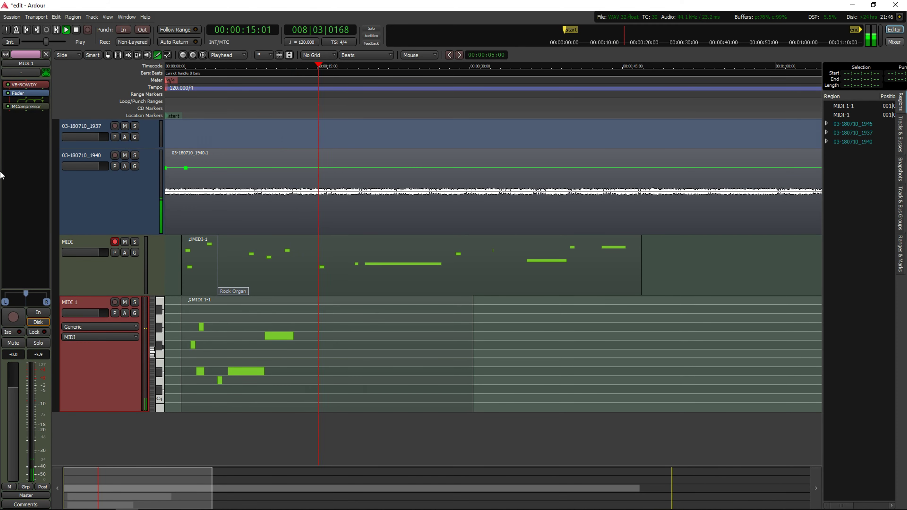
- Open the VB-Rowdy virtual bassist instrument on the MIDI 1 track
double_click(24, 84)
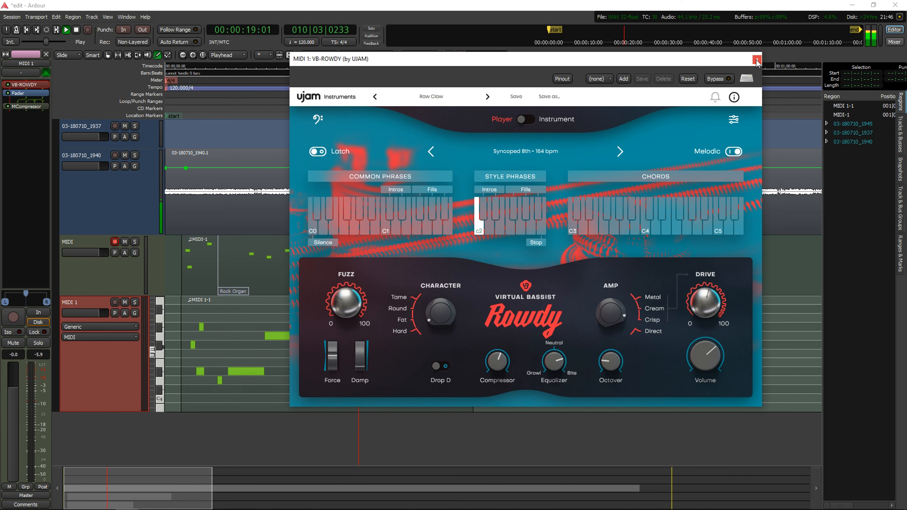
- Close Rowdy and add a Dyno-Mite (Mono) dynamics plugin after the General MIDI Synth, adjusting its amount
left_click(755, 59)
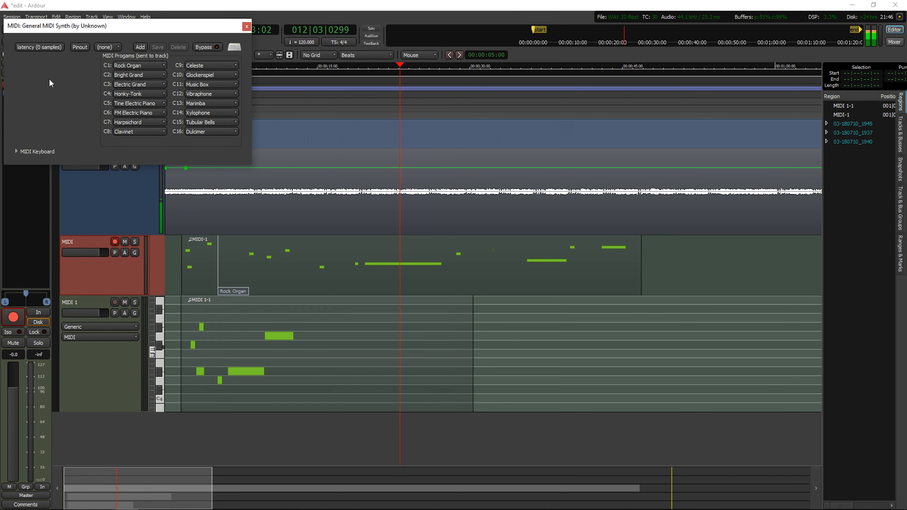
left_click(246, 26)
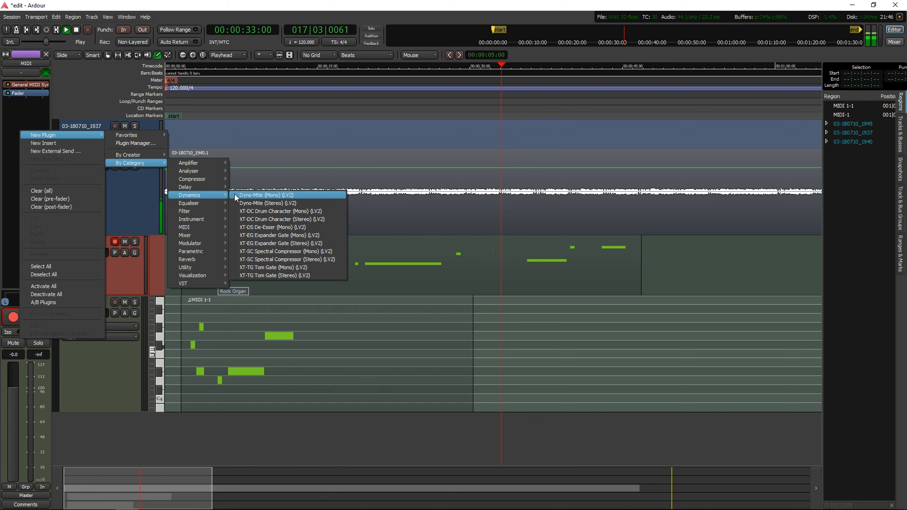
left_click(268, 195)
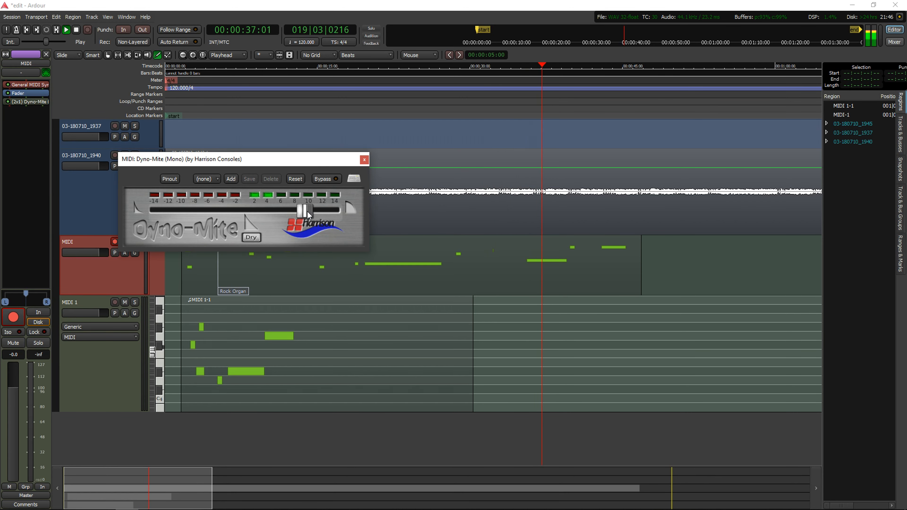
left_click(365, 159)
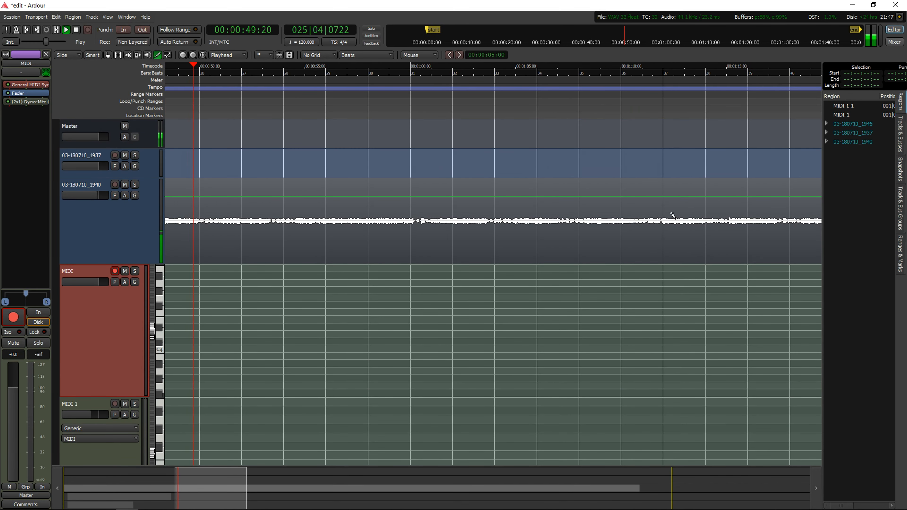
left_click(66, 29)
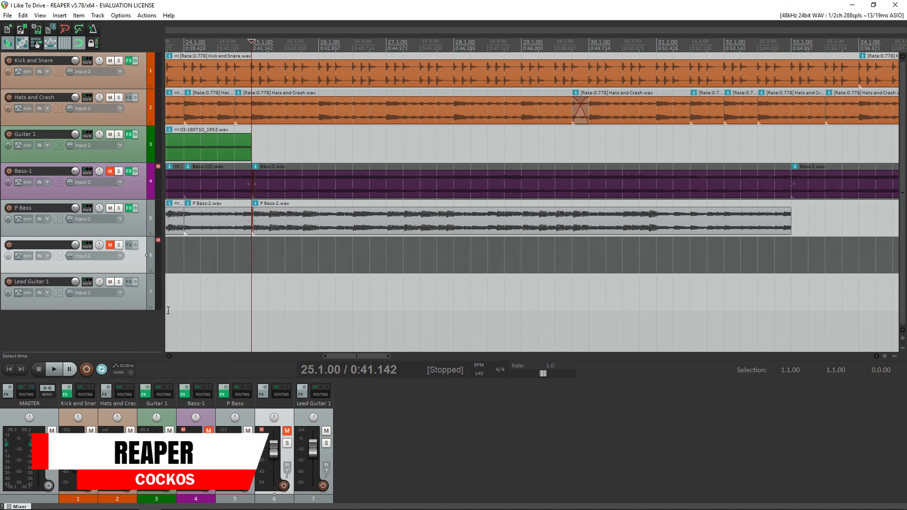
- Insert a 4Front Bass Module instrument track and start a MIDI take with a first note
left_click(54, 369)
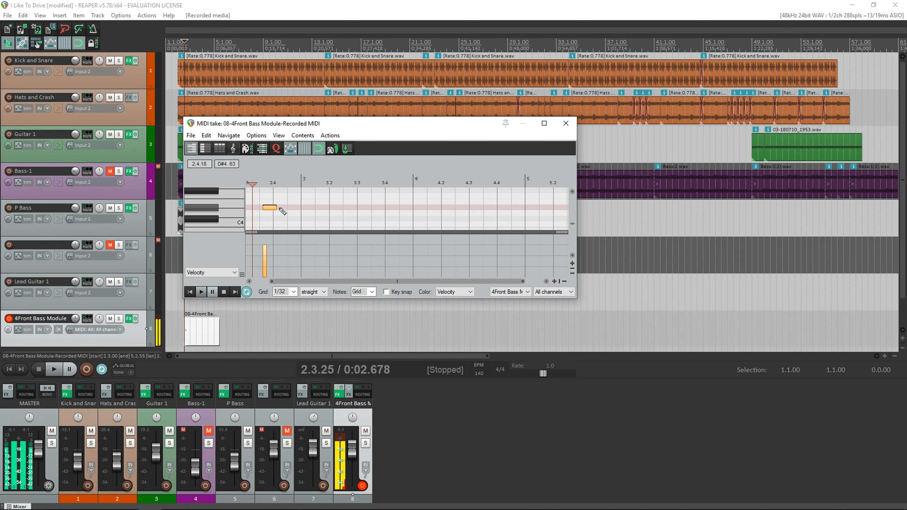
- Build the bass line: first note at the take's start, then notes after it and around beats 3.4 and 4.2
left_click_drag(269, 208, 263, 207)
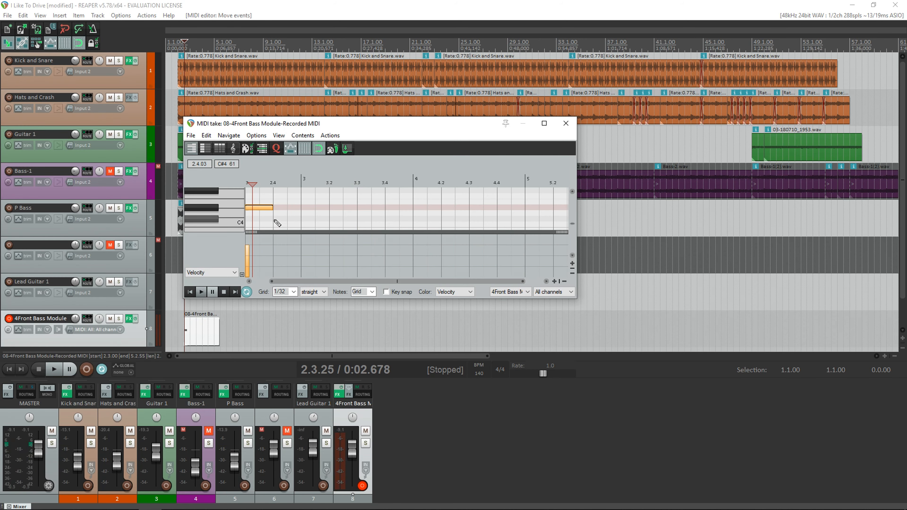
left_click(283, 219)
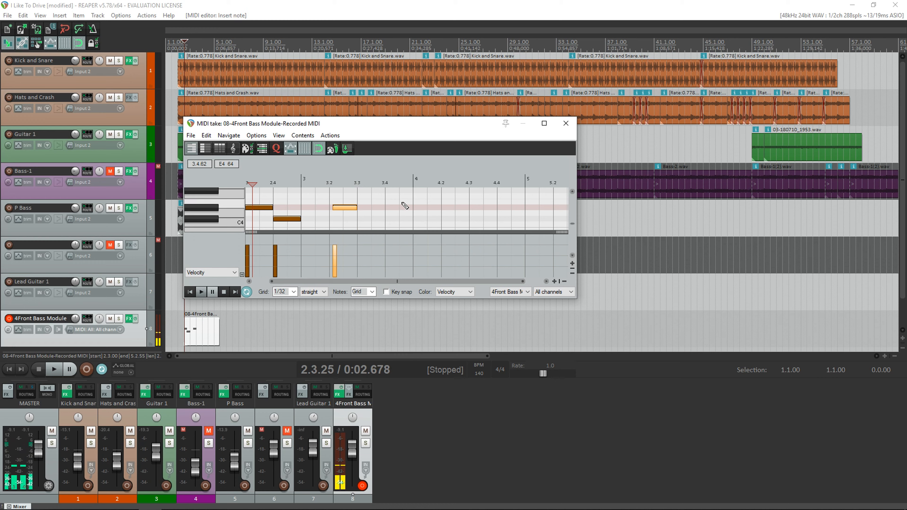
left_click(412, 201)
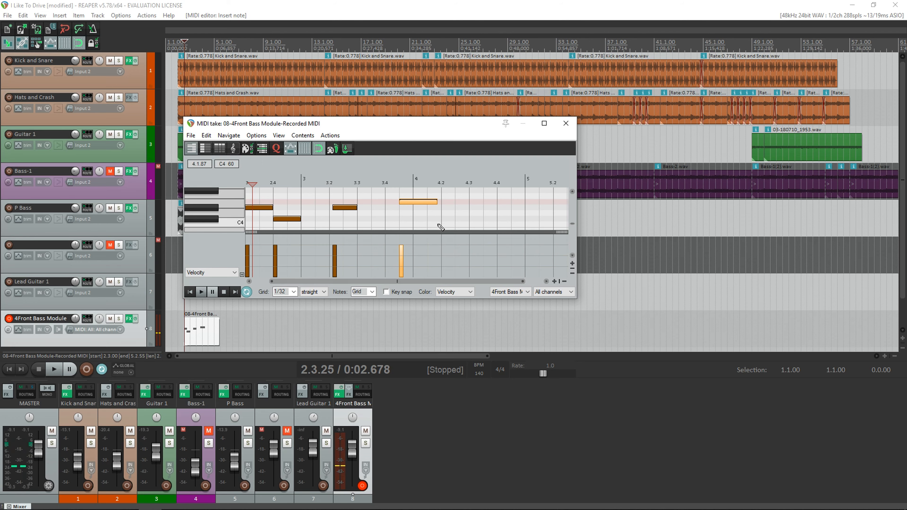
left_click(543, 124)
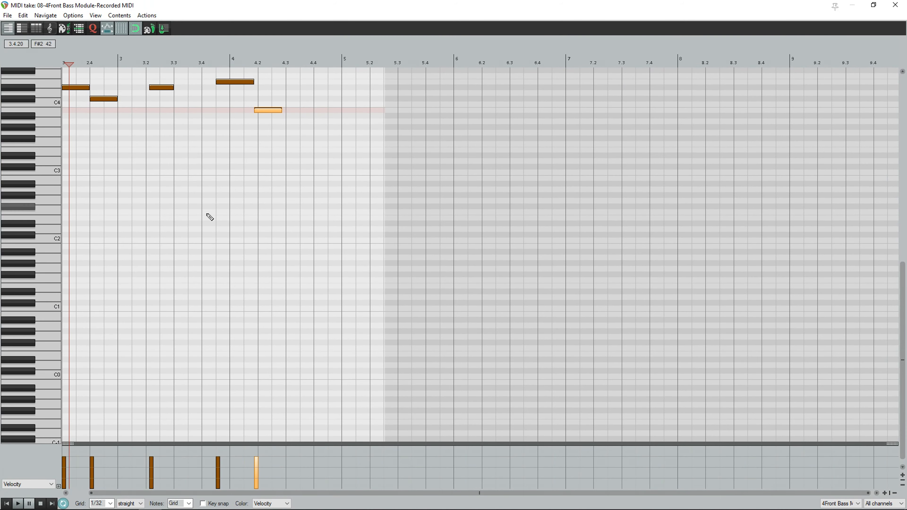
- Change one note's velocity and bring up the quantize settings for the notes
left_click(75, 91)
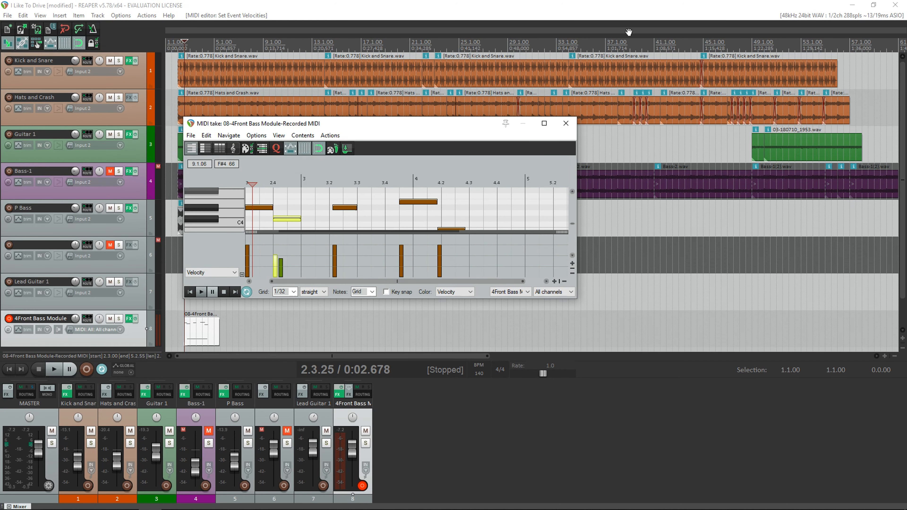
left_click(289, 149)
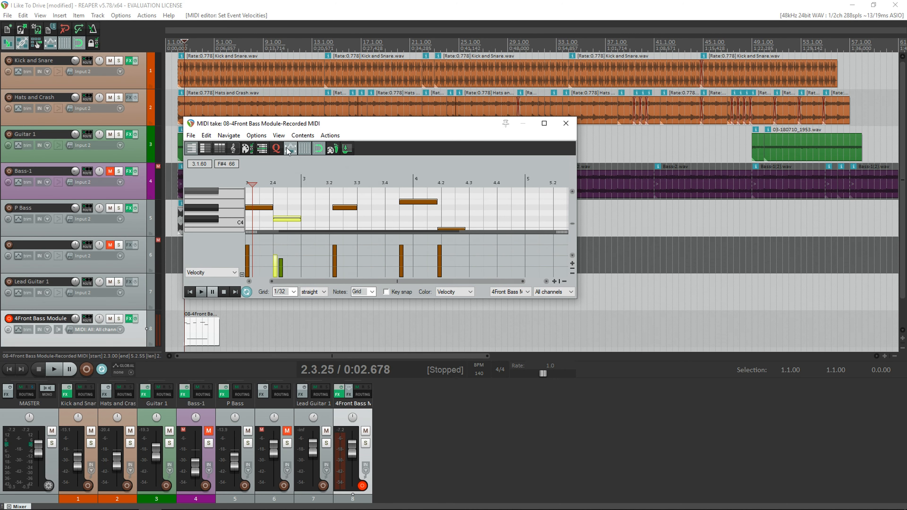
left_click(289, 148)
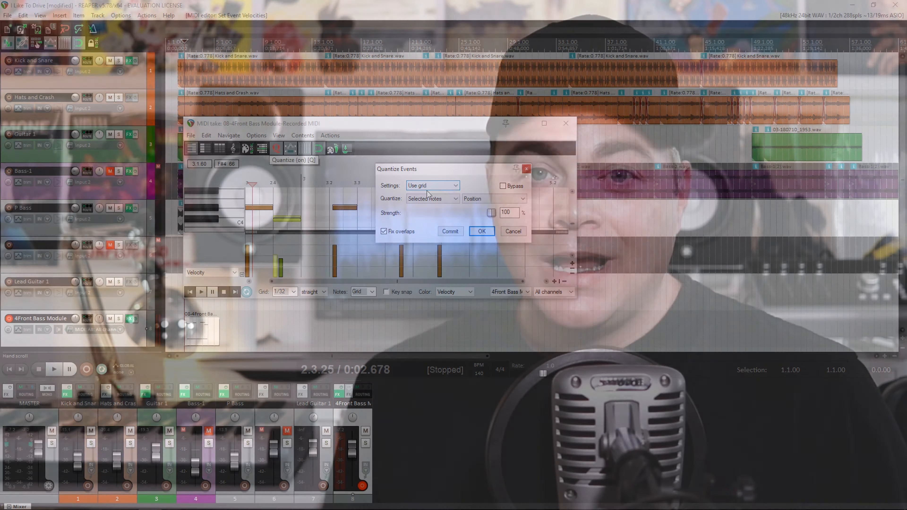